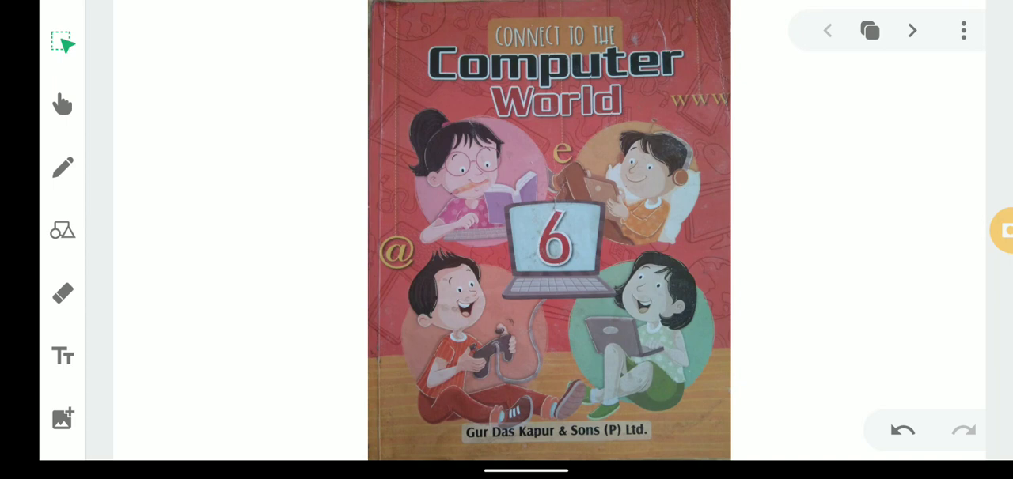
# - Open the Pages overview and scroll through the eight page thumbnails
pyautogui.click(868, 30)
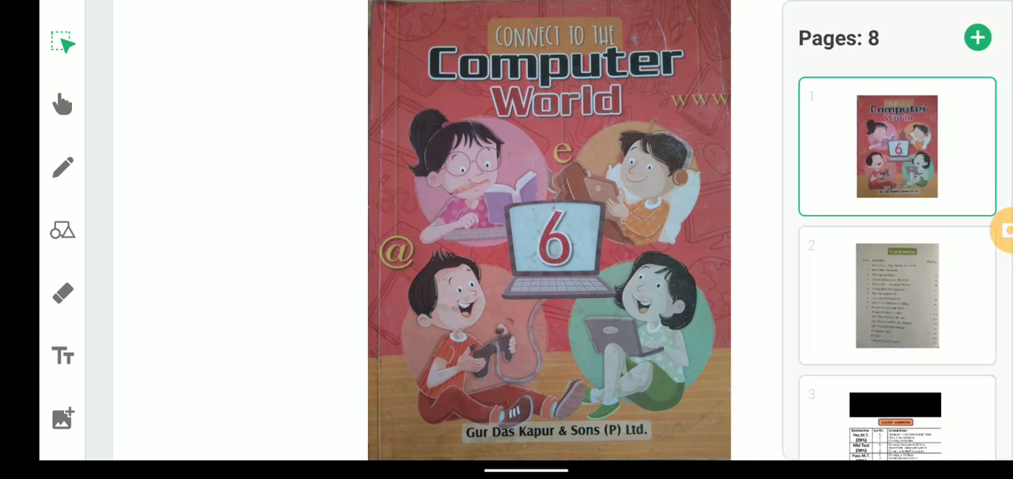
pyautogui.scroll(-3)
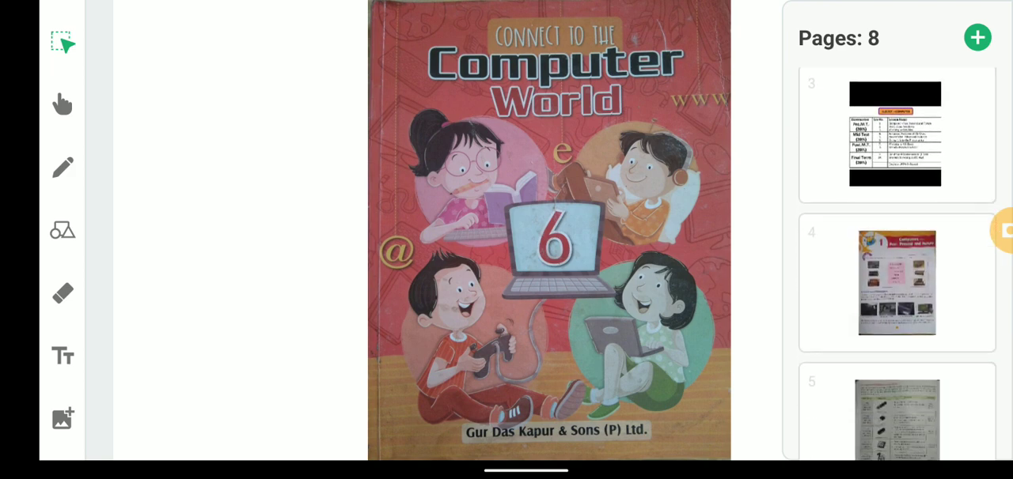
# - Open the textbook chapter page and scroll to the five-generations article
pyautogui.click(896, 283)
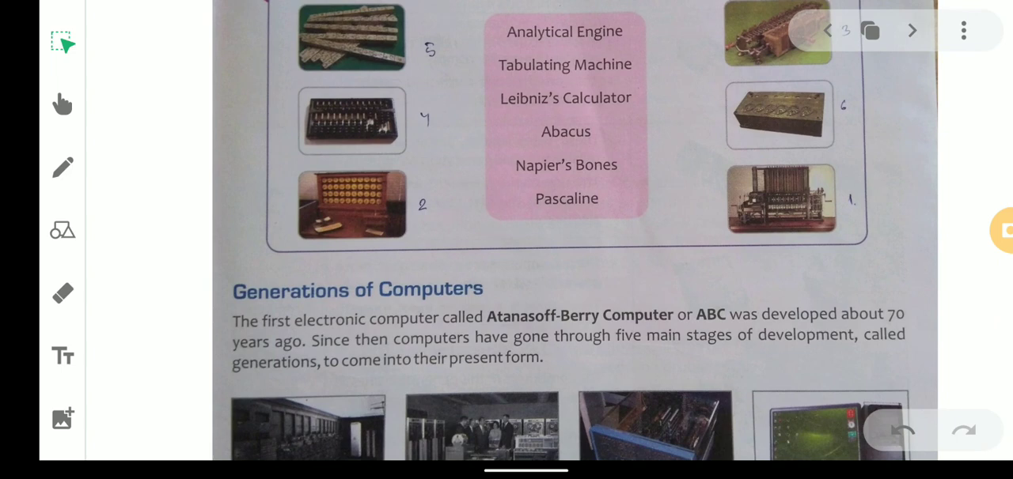
pyautogui.scroll(-3)
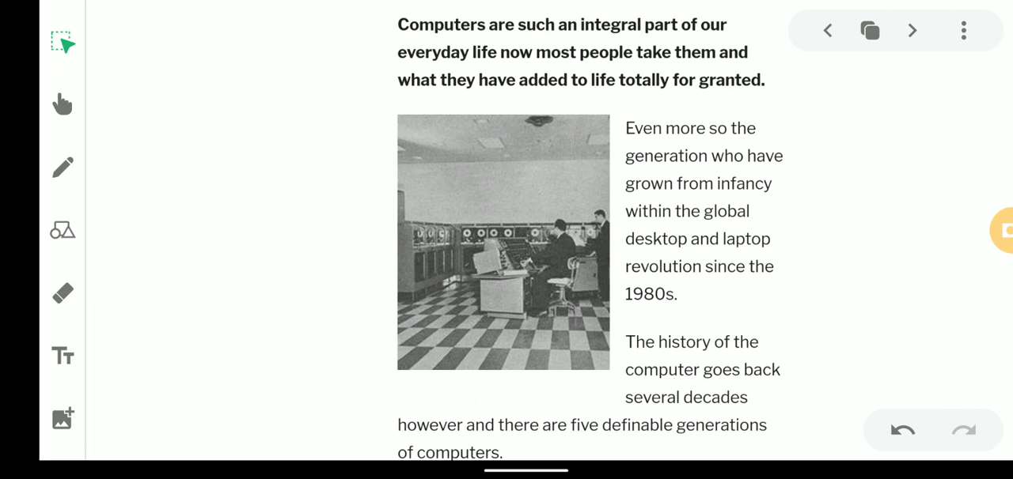
# - Select the hand pointer tool and scroll to the four generation photos
pyautogui.click(63, 104)
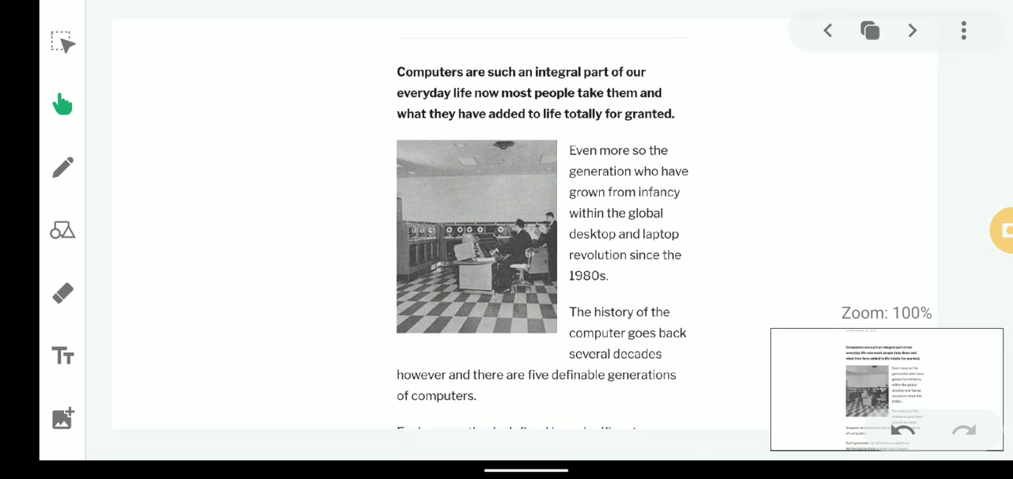
pyautogui.scroll(-3)
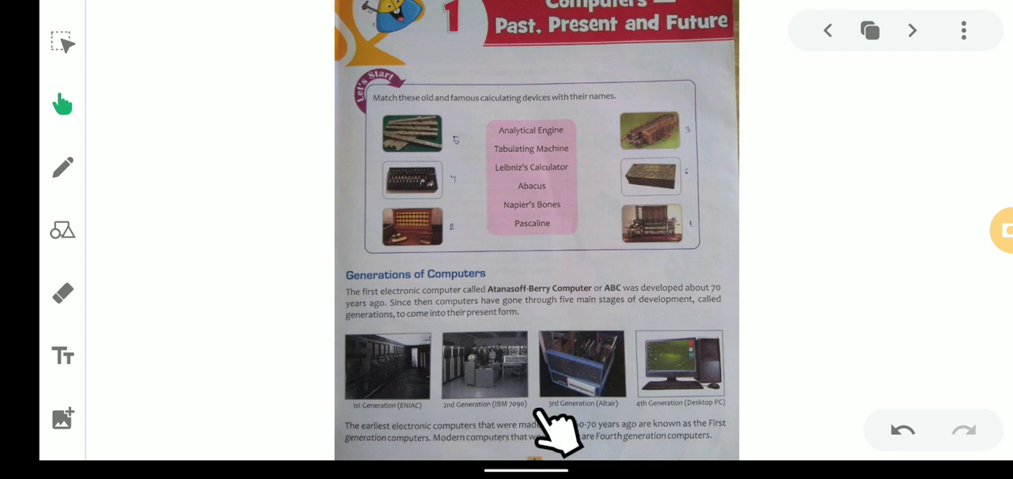
pyautogui.moveTo(558, 432)
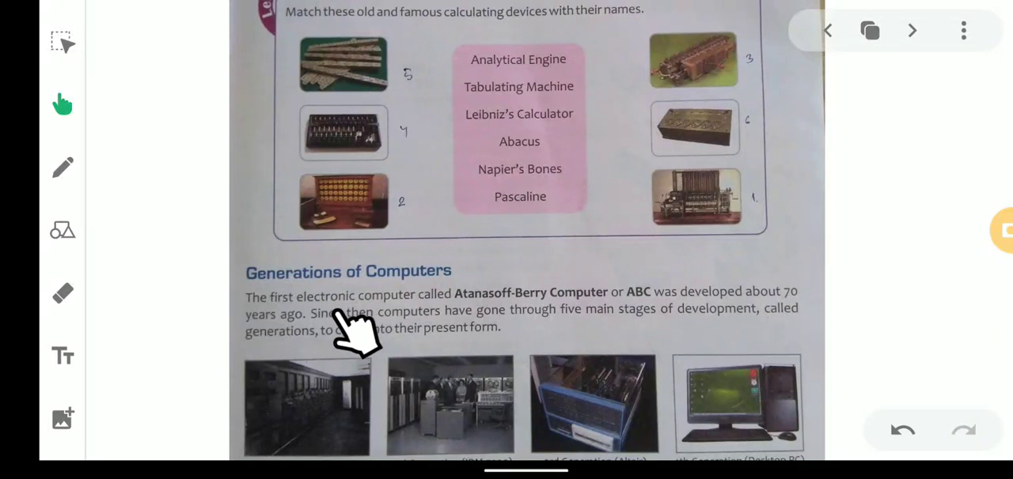
pyautogui.moveTo(352, 328)
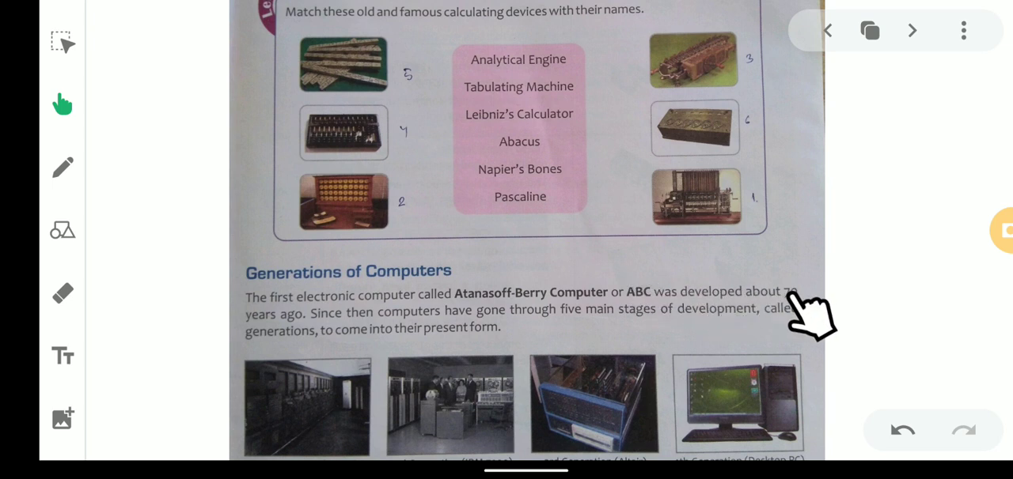
pyautogui.moveTo(443, 340)
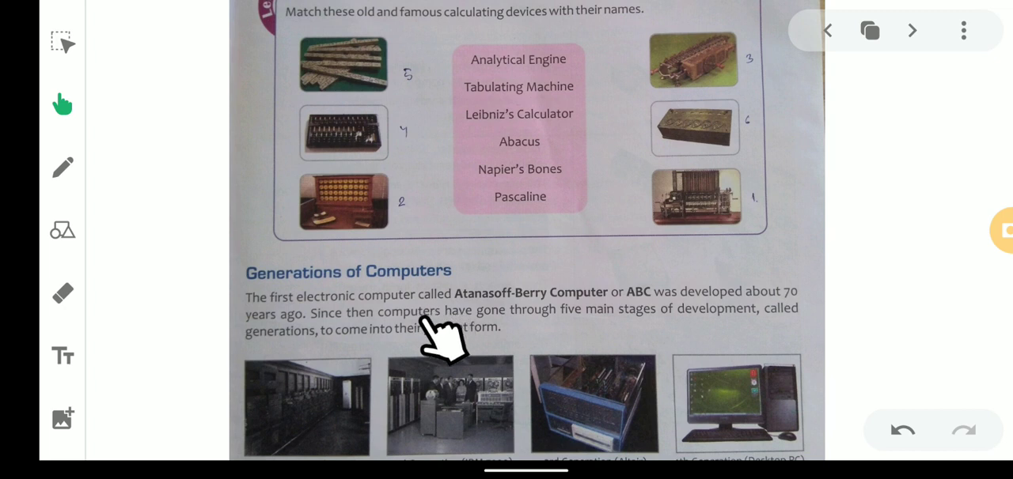
pyautogui.moveTo(633, 344)
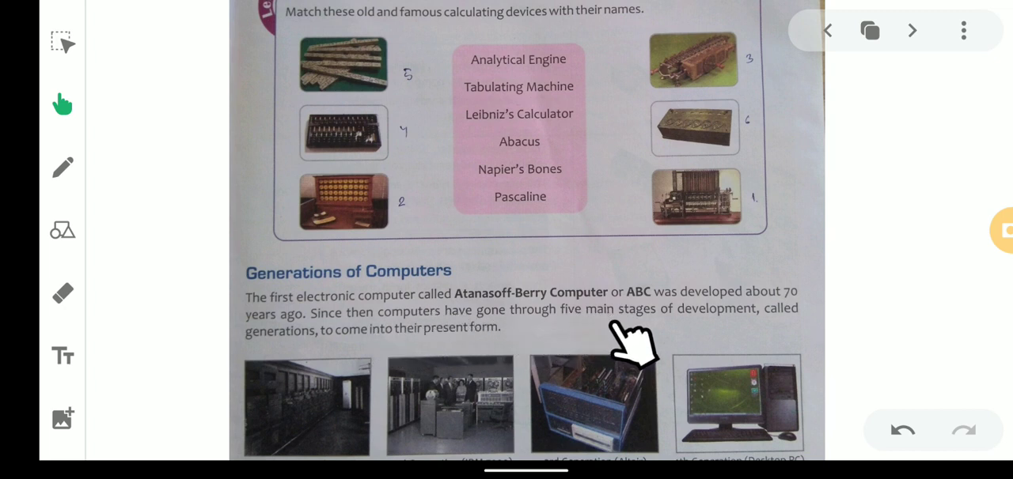
pyautogui.moveTo(718, 324)
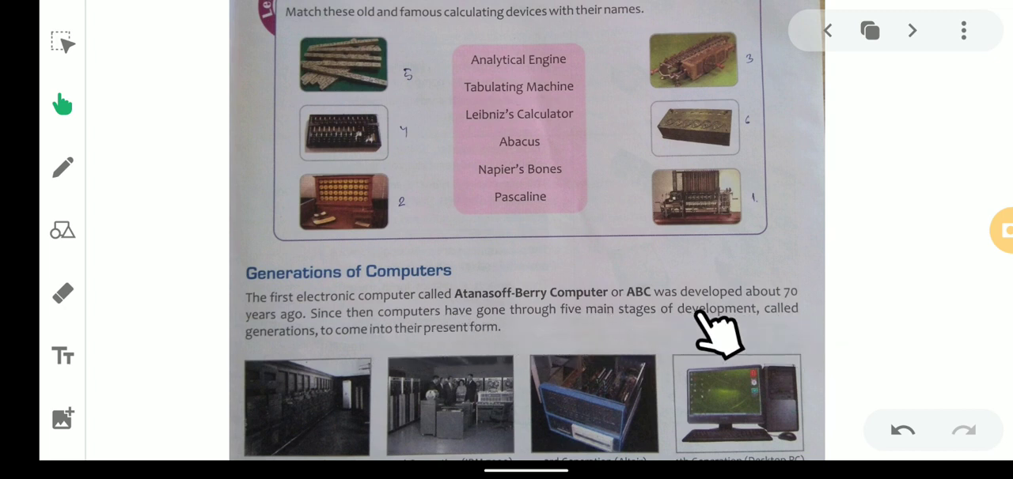
pyautogui.moveTo(423, 368)
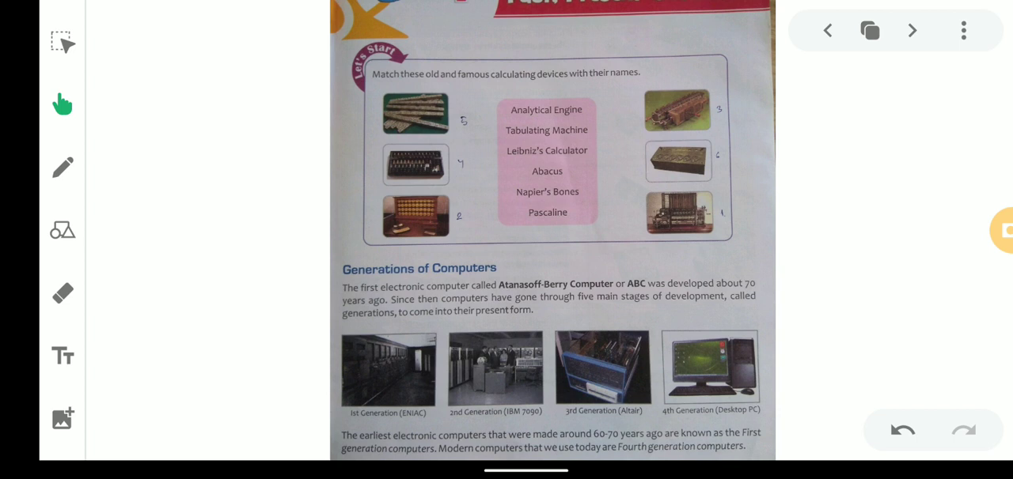
pyautogui.moveTo(378, 411)
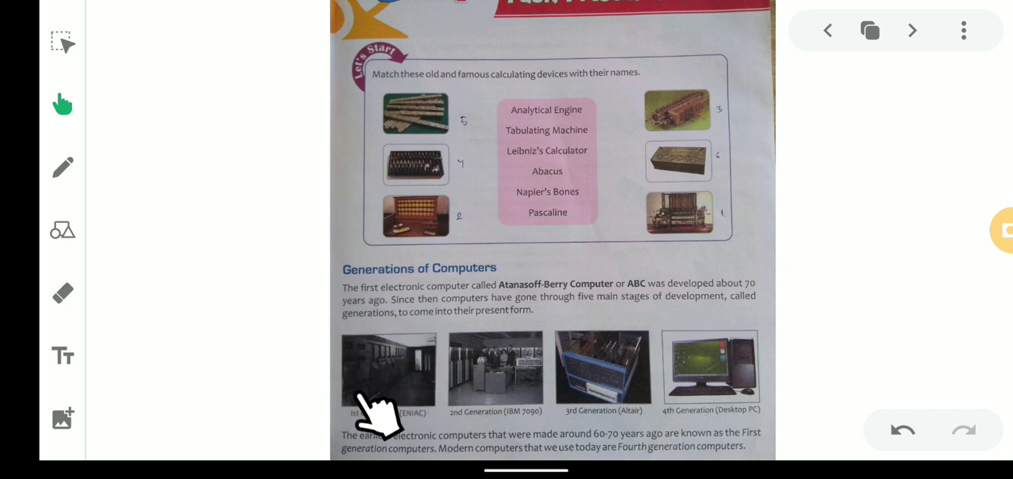
# - Advance to the textbook table of four computer generations and parts used
pyautogui.click(912, 30)
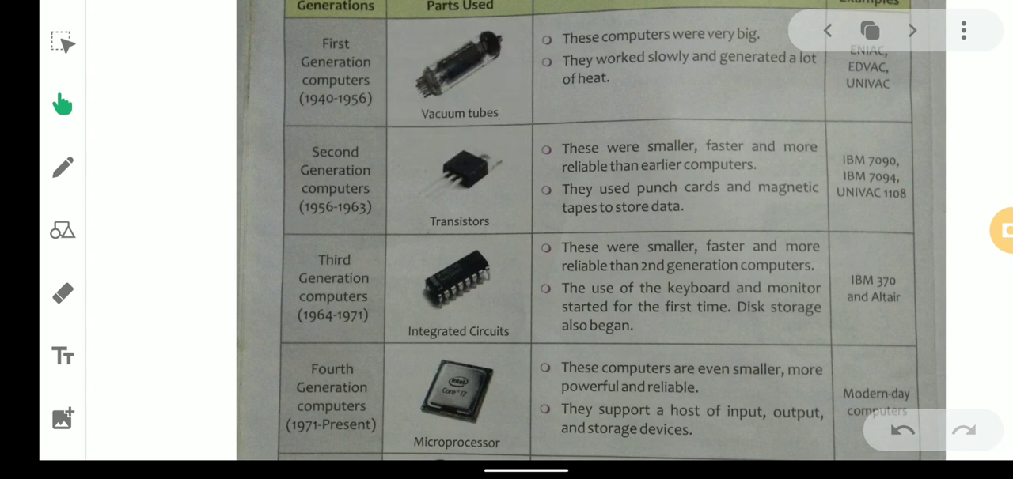
pyautogui.moveTo(408, 75)
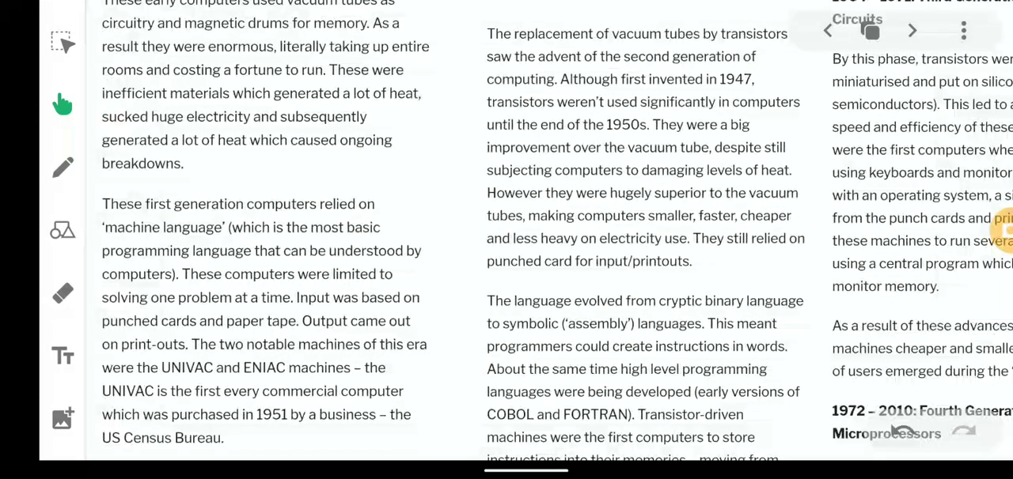
# - Scroll to the article detailing first, second and third generations
pyautogui.scroll(-3)
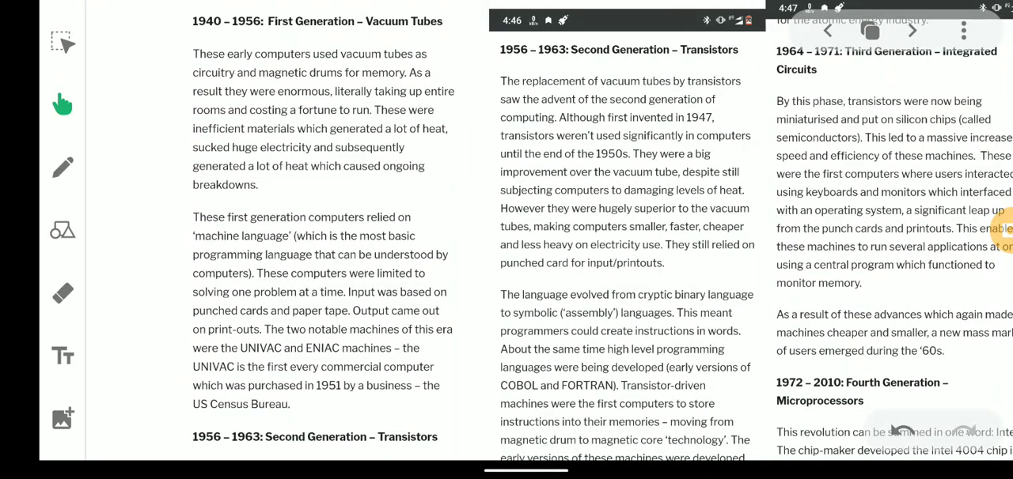
pyautogui.moveTo(220, 118)
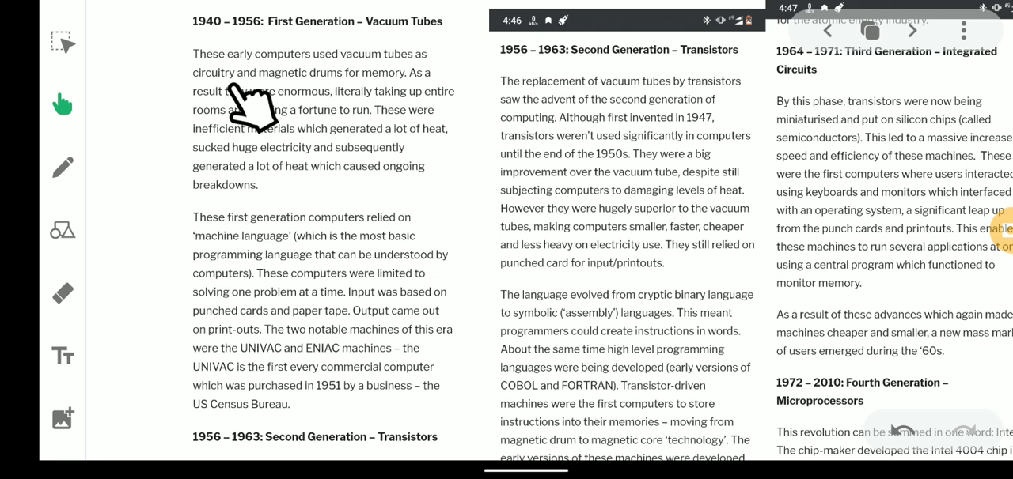
pyautogui.moveTo(360, 111)
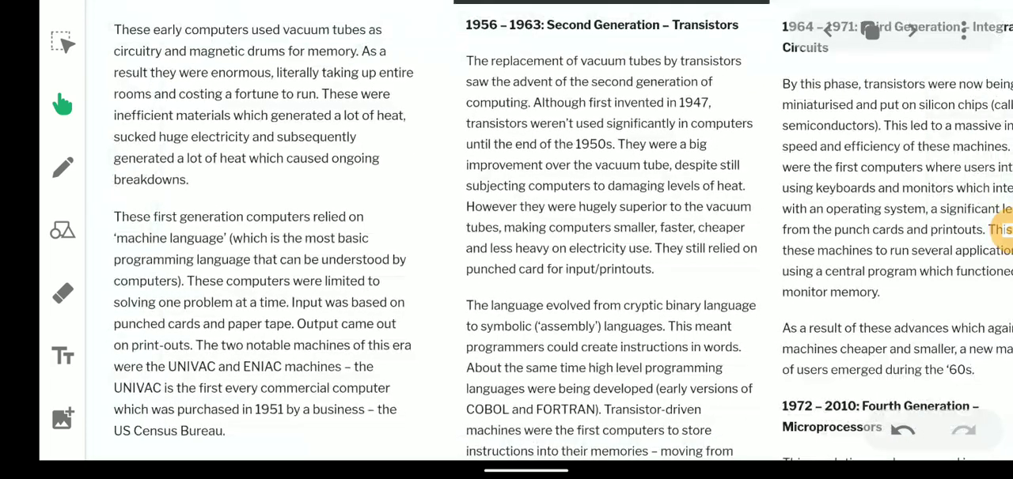
pyautogui.moveTo(158, 158)
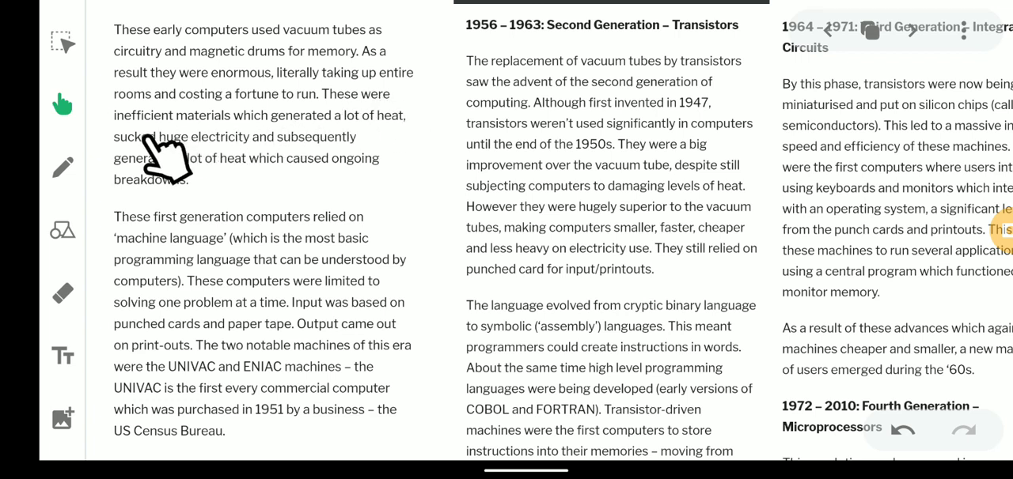
pyautogui.moveTo(229, 147)
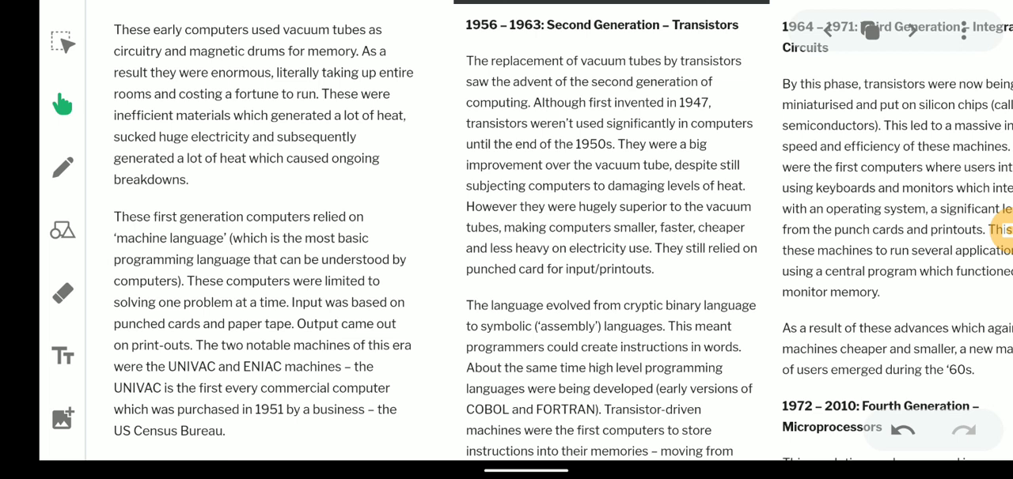
pyautogui.moveTo(238, 253)
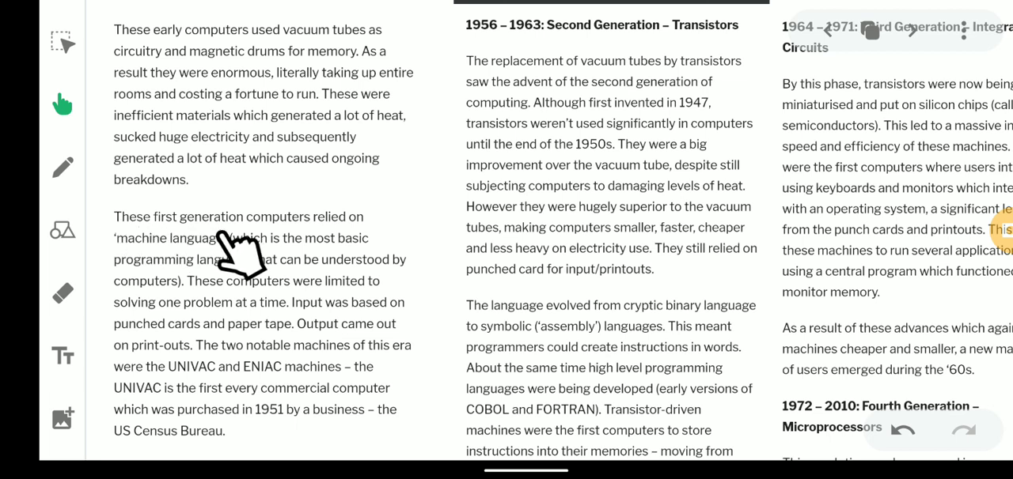
pyautogui.moveTo(387, 260)
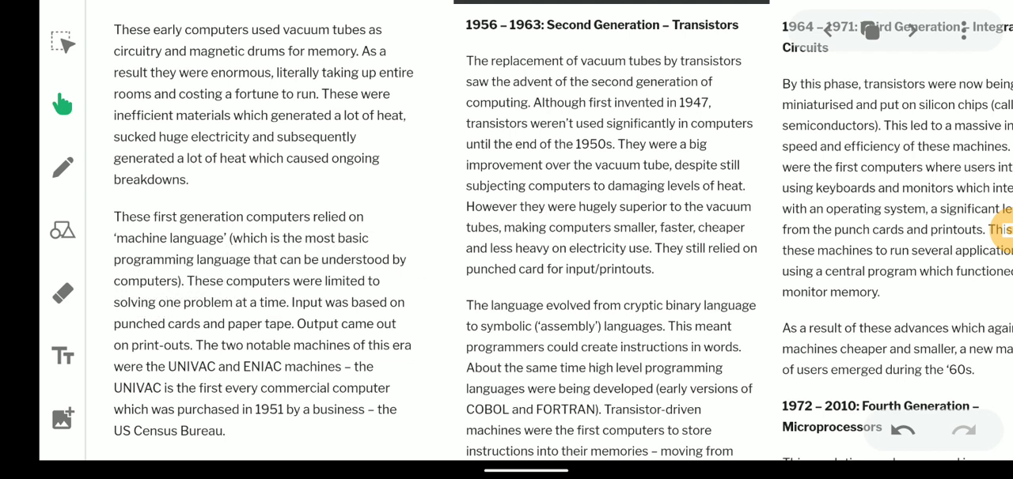
pyautogui.moveTo(336, 277)
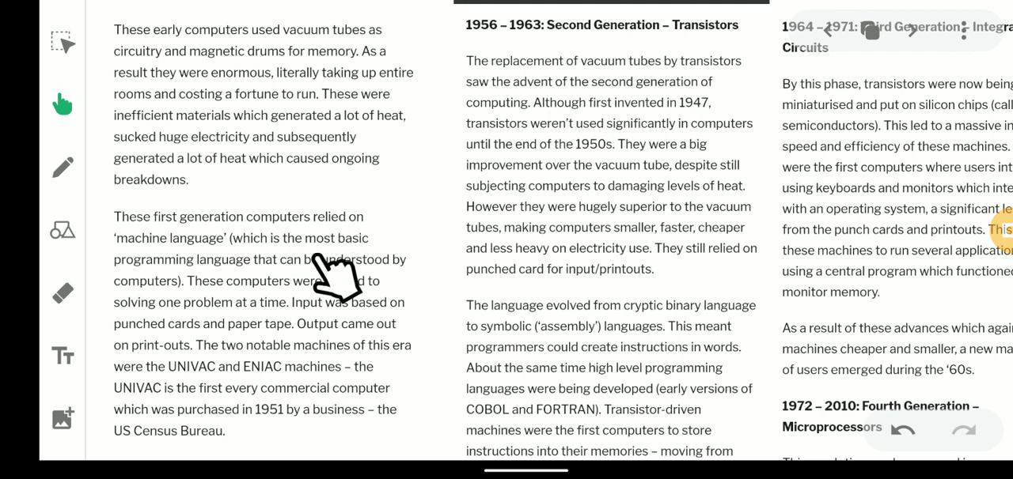
pyautogui.moveTo(198, 320)
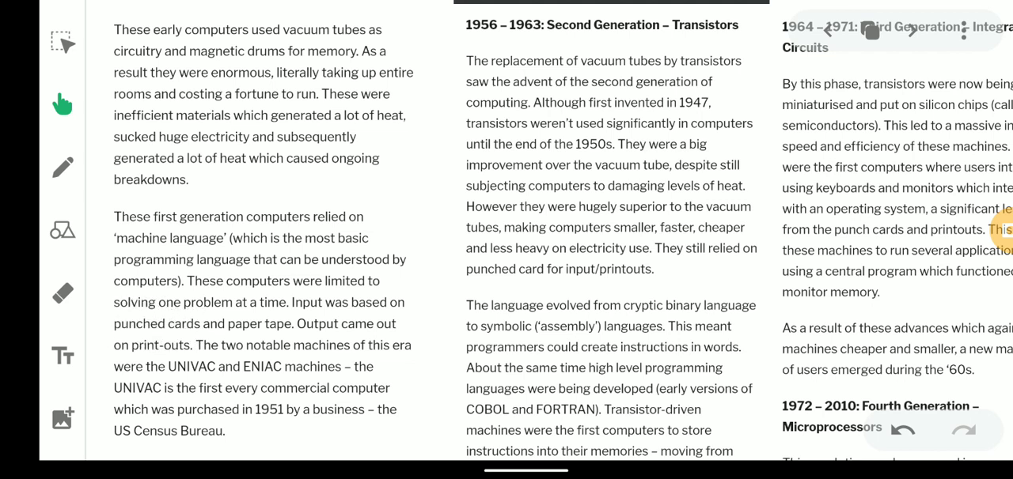
pyautogui.click(63, 166)
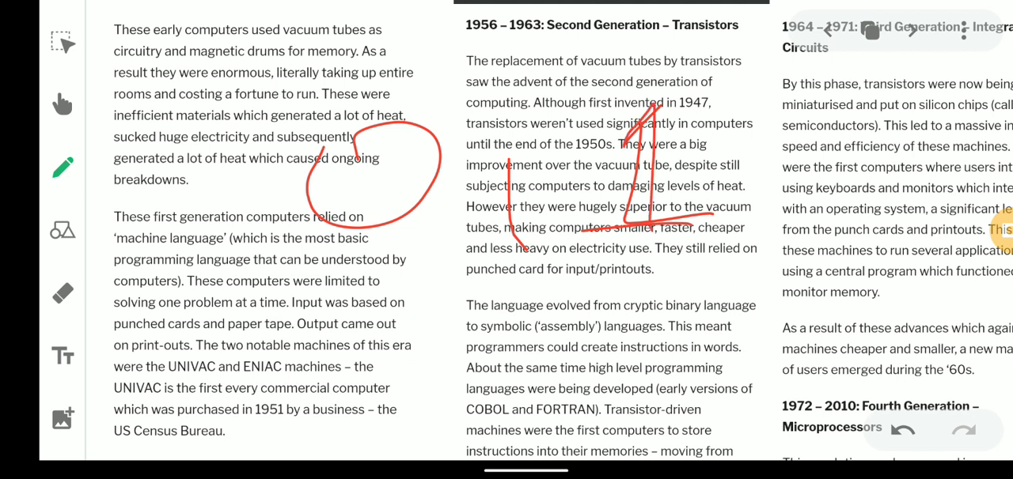
pyautogui.click(62, 292)
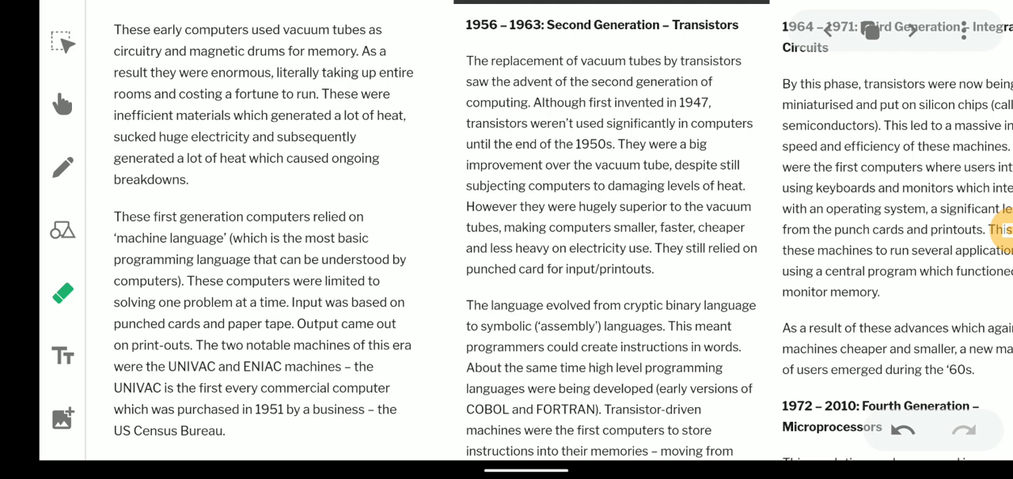
pyautogui.click(62, 103)
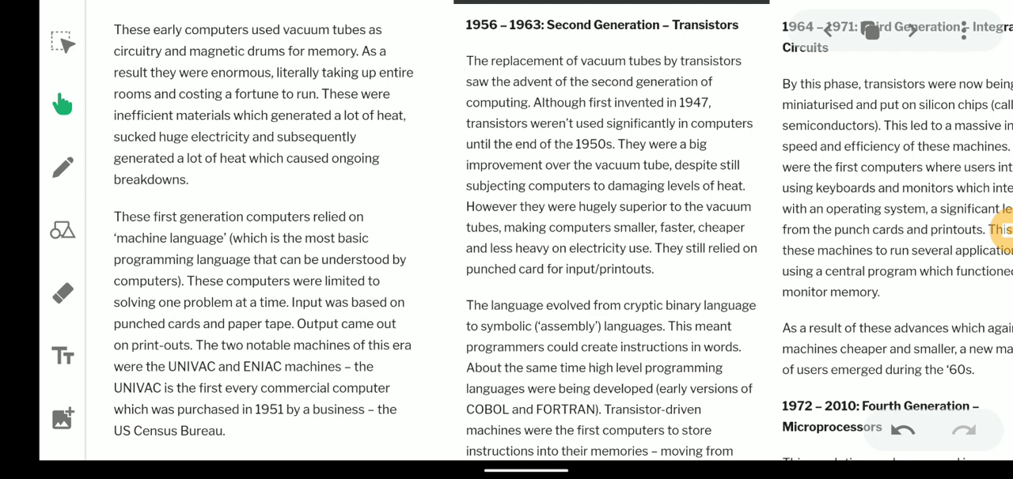
pyautogui.moveTo(241, 317)
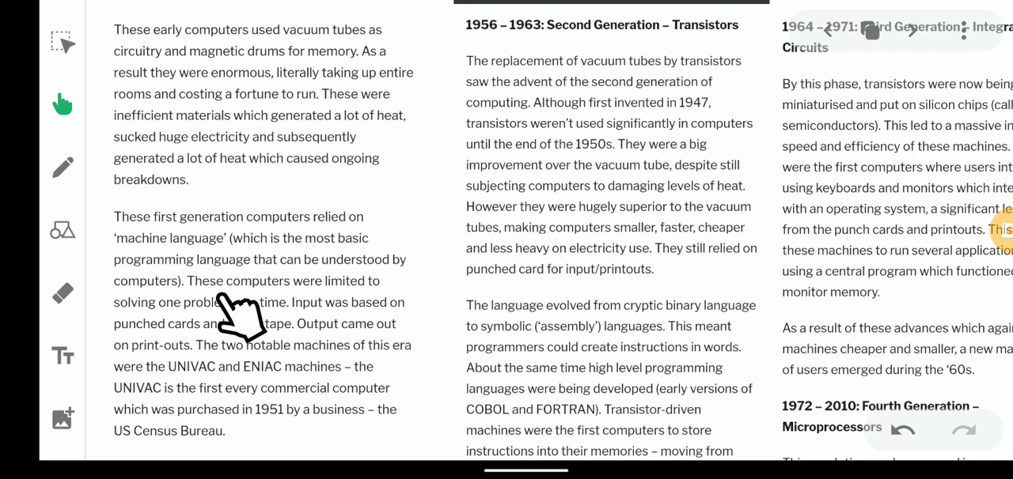
pyautogui.moveTo(251, 333)
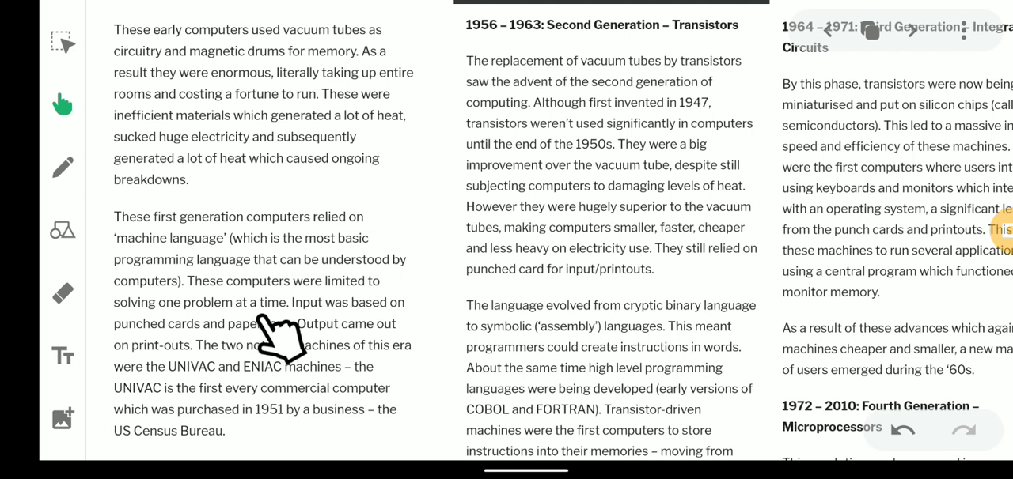
pyautogui.moveTo(130, 371)
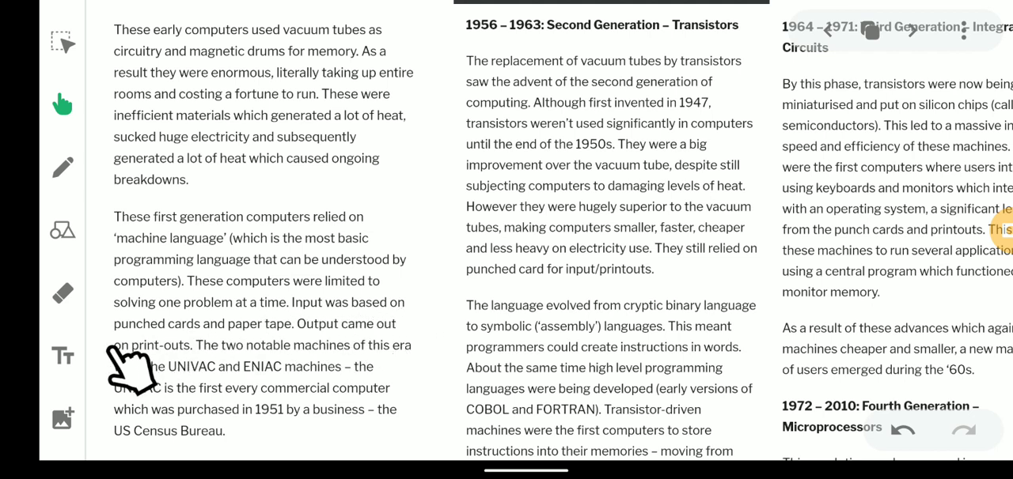
pyautogui.moveTo(301, 368)
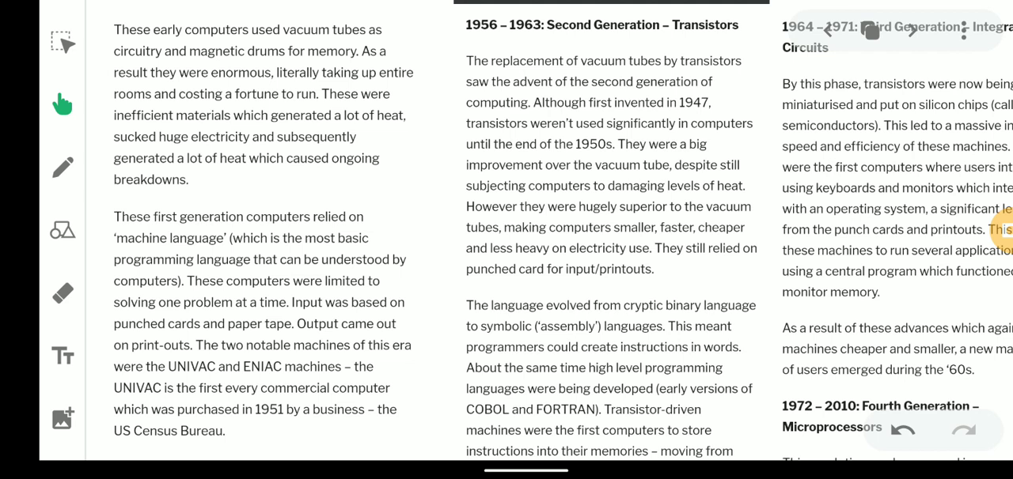
pyautogui.moveTo(207, 385)
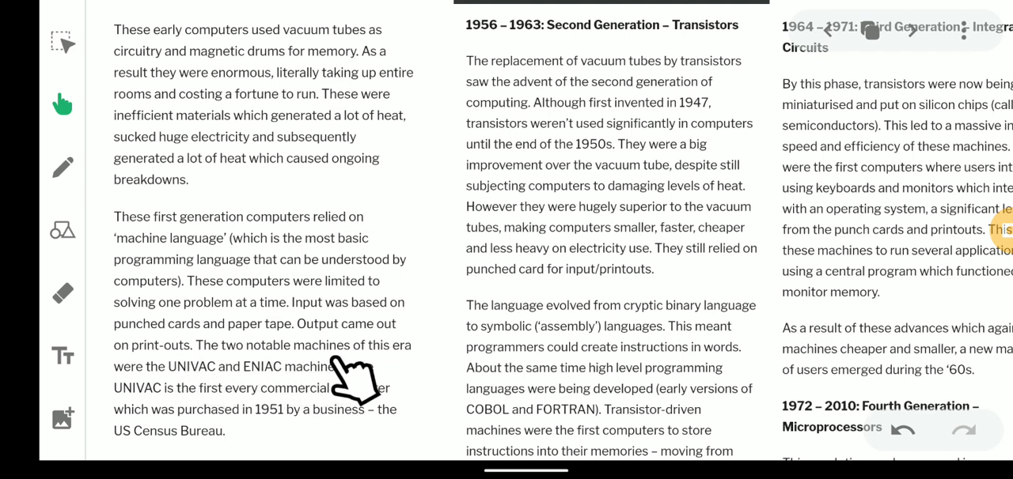
pyautogui.moveTo(210, 404)
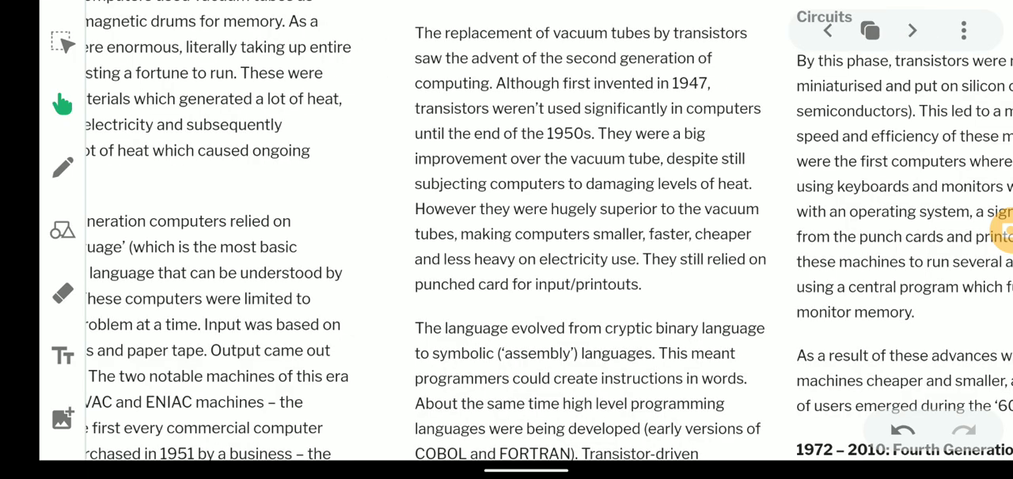
pyautogui.scroll(-3)
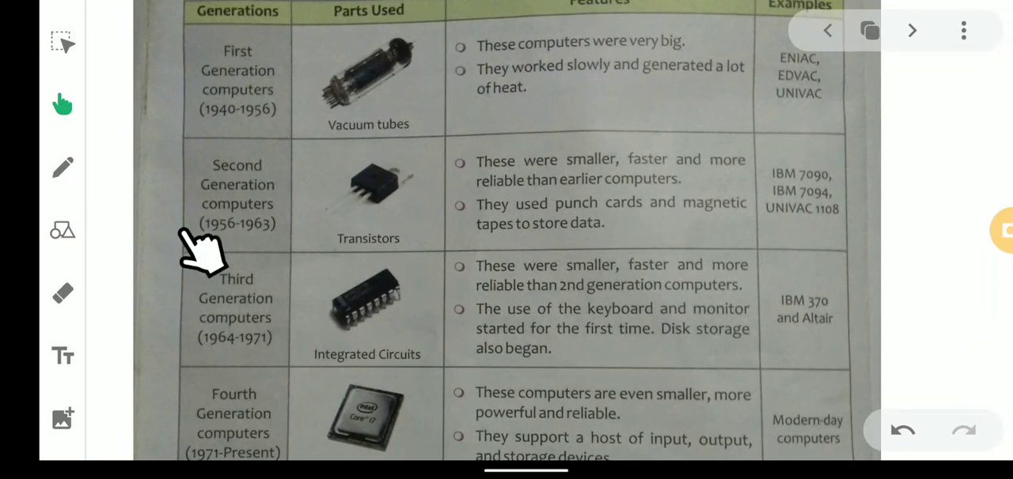
pyautogui.moveTo(265, 257)
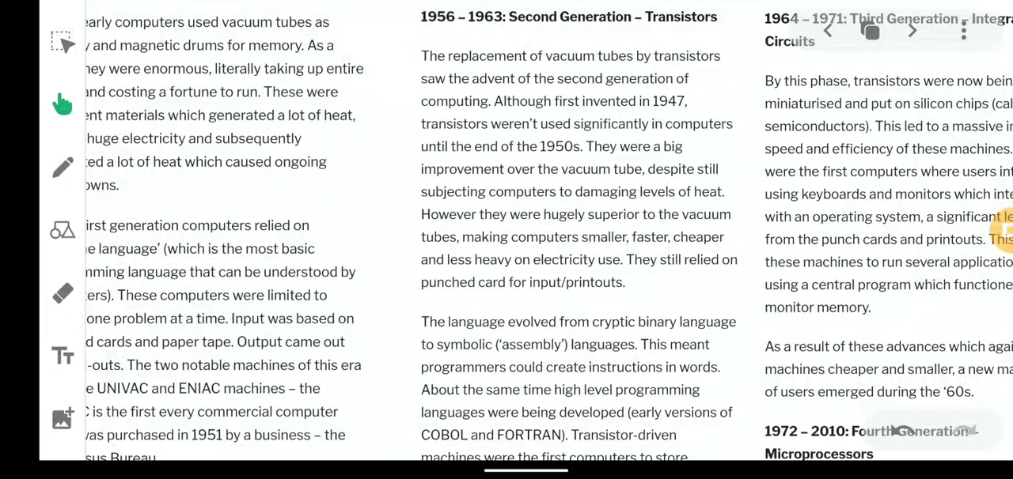
pyautogui.moveTo(565, 59)
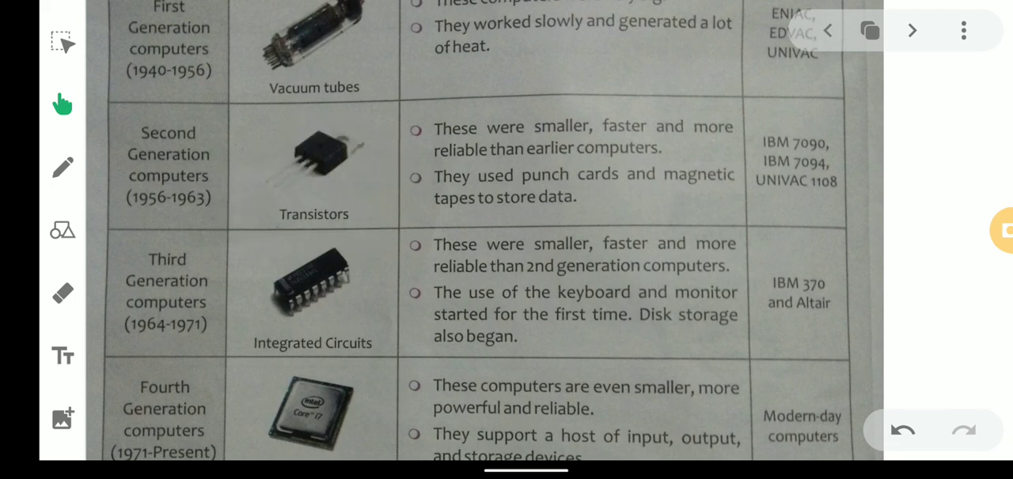
pyautogui.moveTo(241, 155)
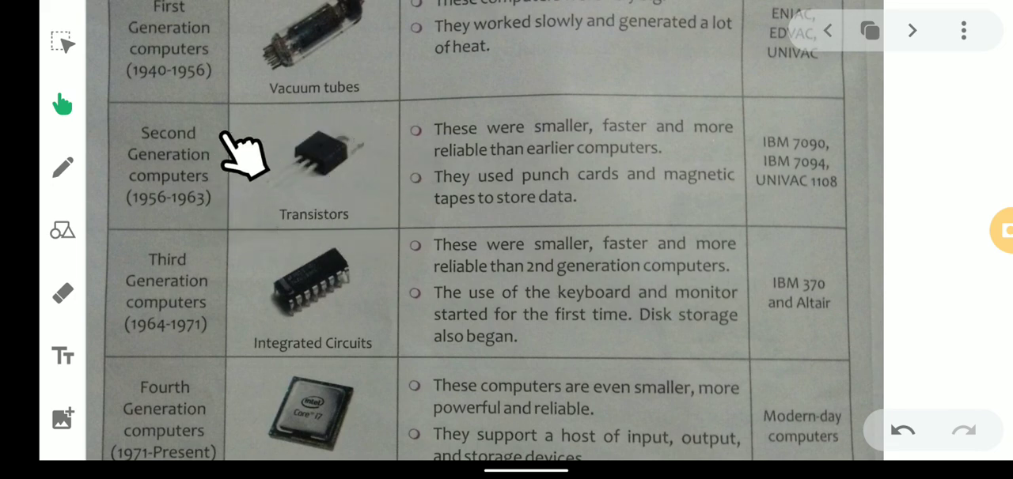
pyautogui.moveTo(285, 186)
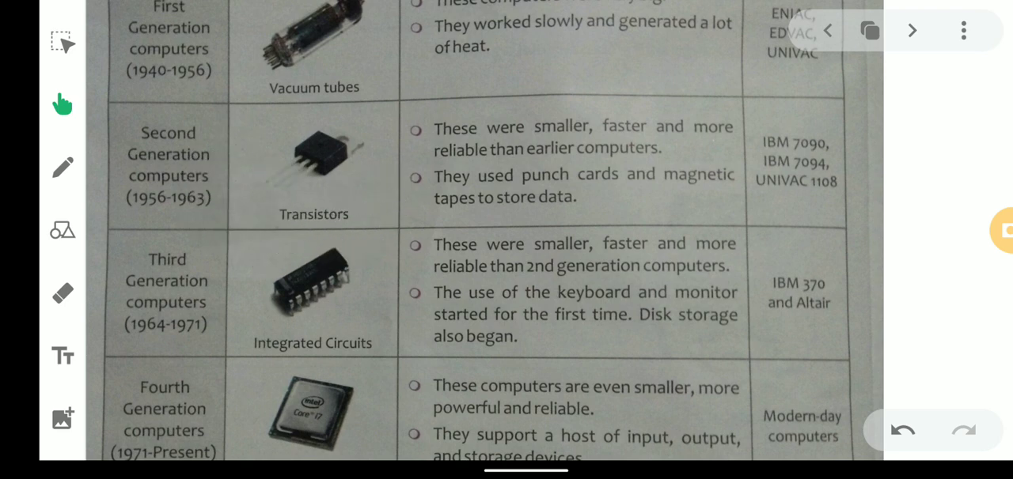
pyautogui.click(911, 30)
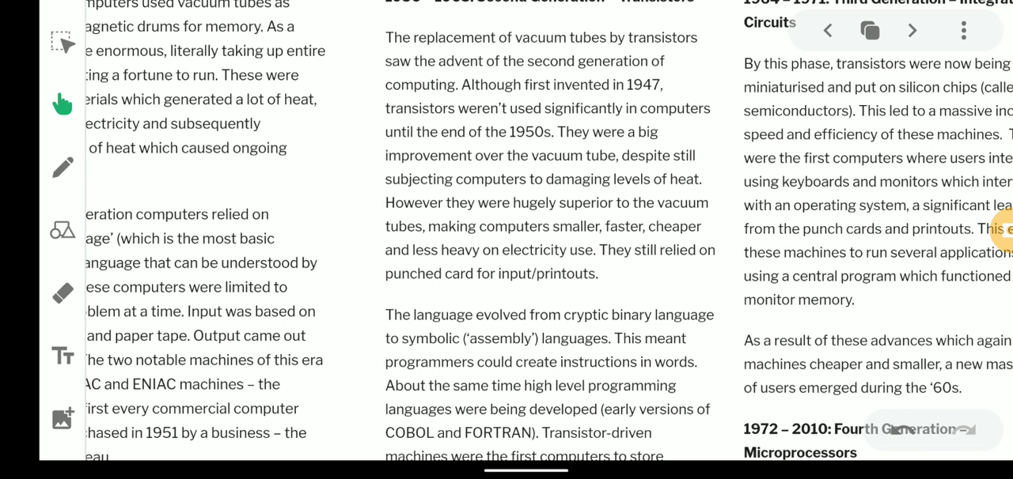
pyautogui.moveTo(572, 123)
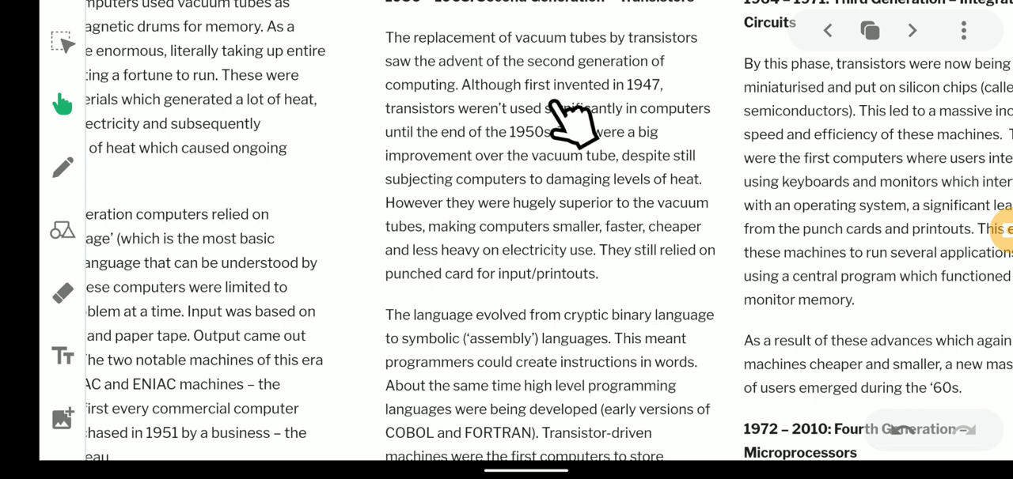
pyautogui.moveTo(575, 130)
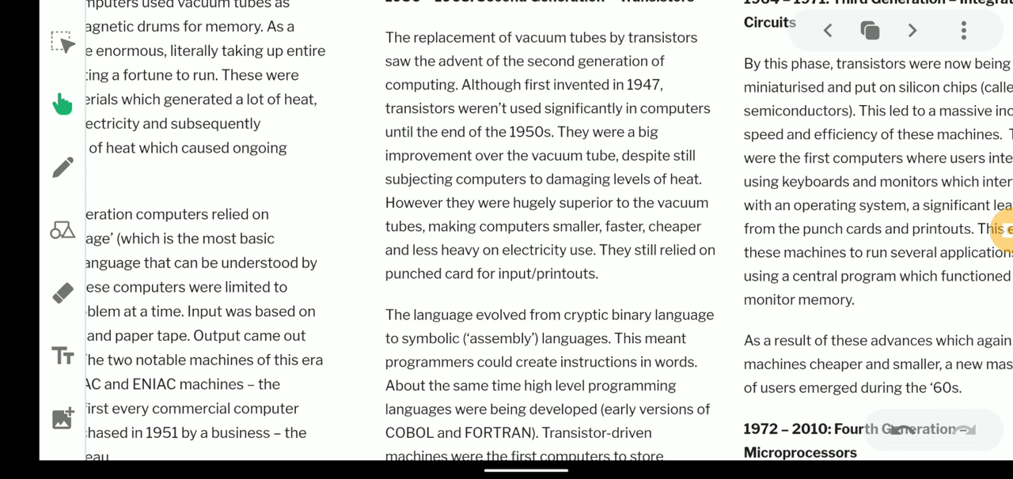
pyautogui.moveTo(625, 146)
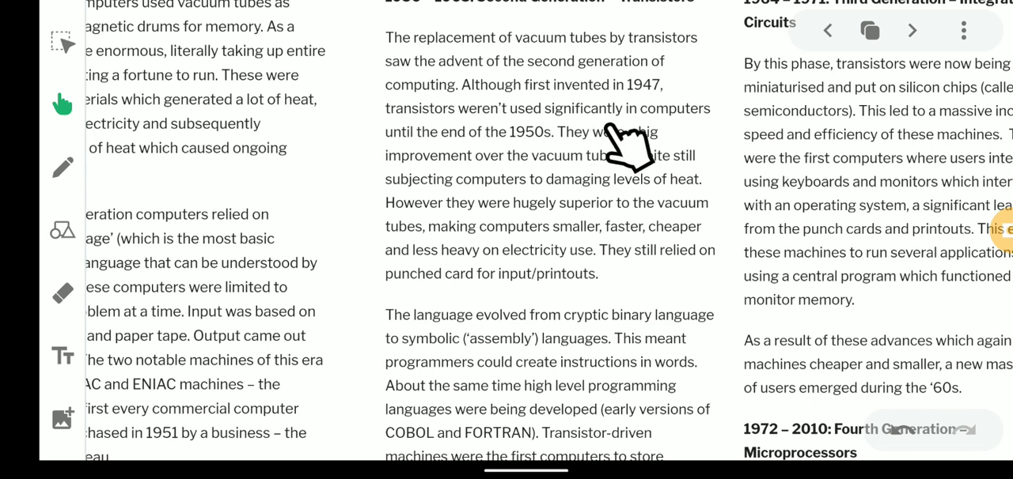
pyautogui.moveTo(439, 196)
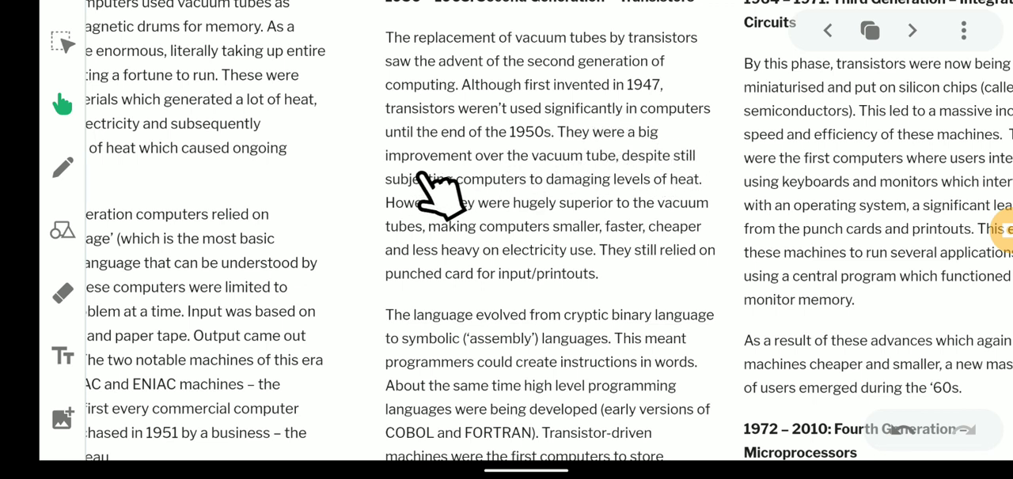
pyautogui.moveTo(680, 190)
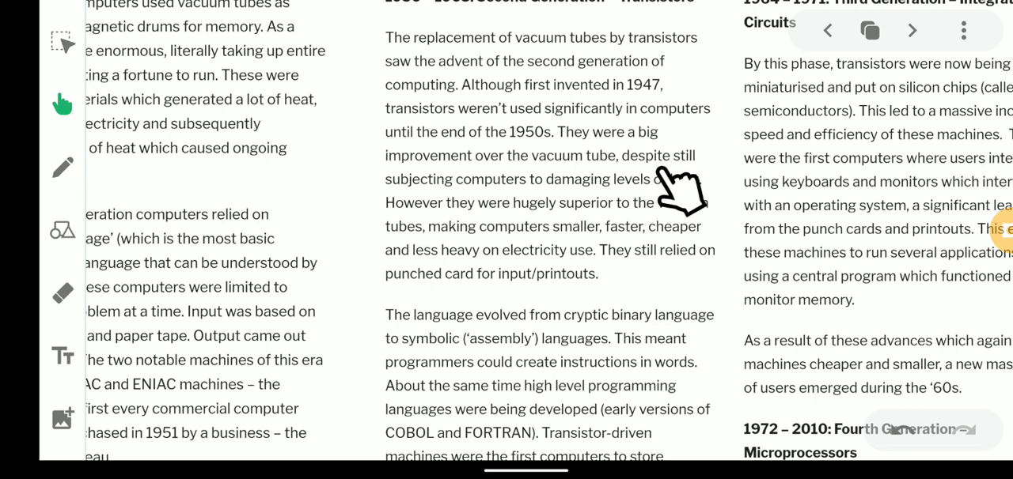
pyautogui.moveTo(475, 213)
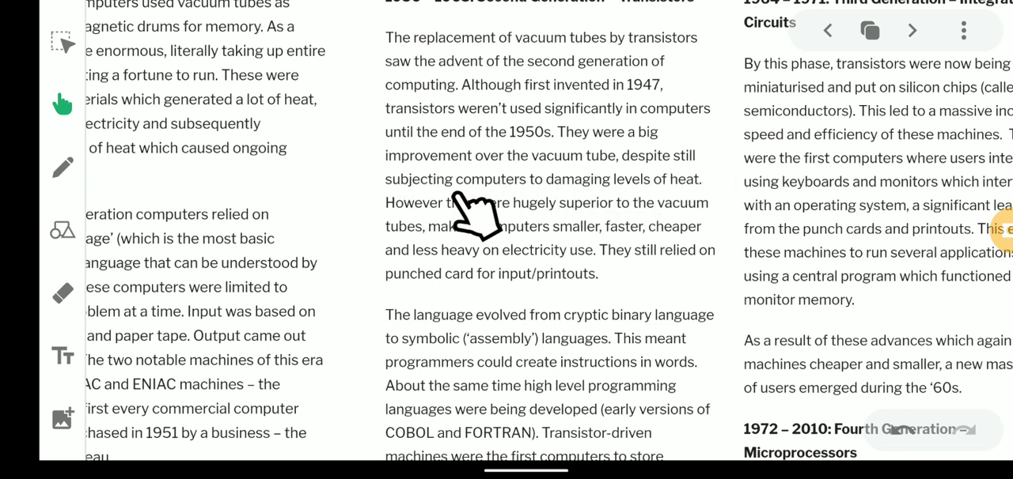
pyautogui.moveTo(690, 211)
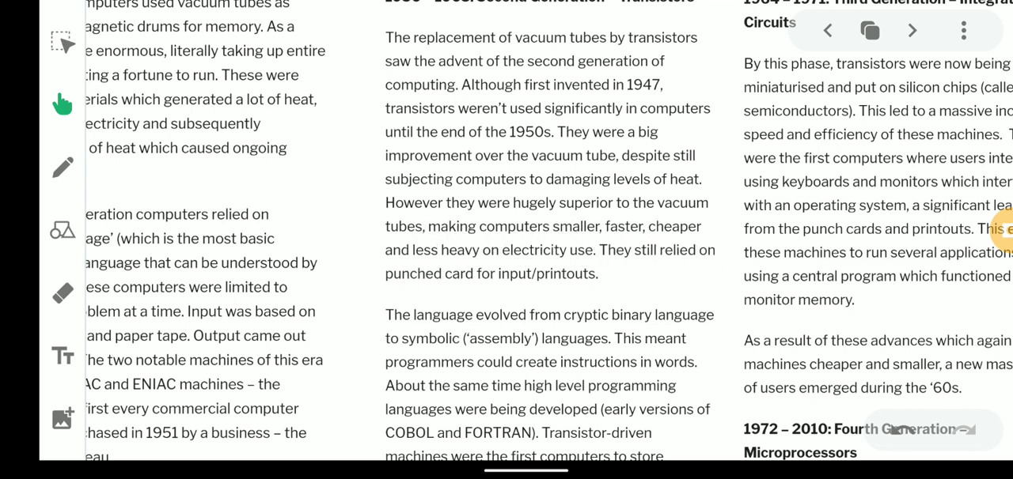
pyautogui.moveTo(485, 221)
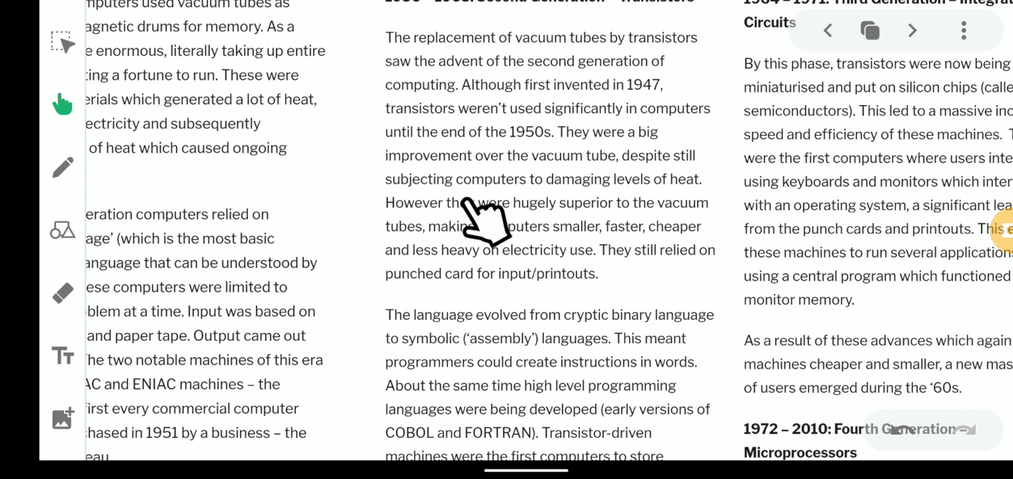
pyautogui.moveTo(588, 255)
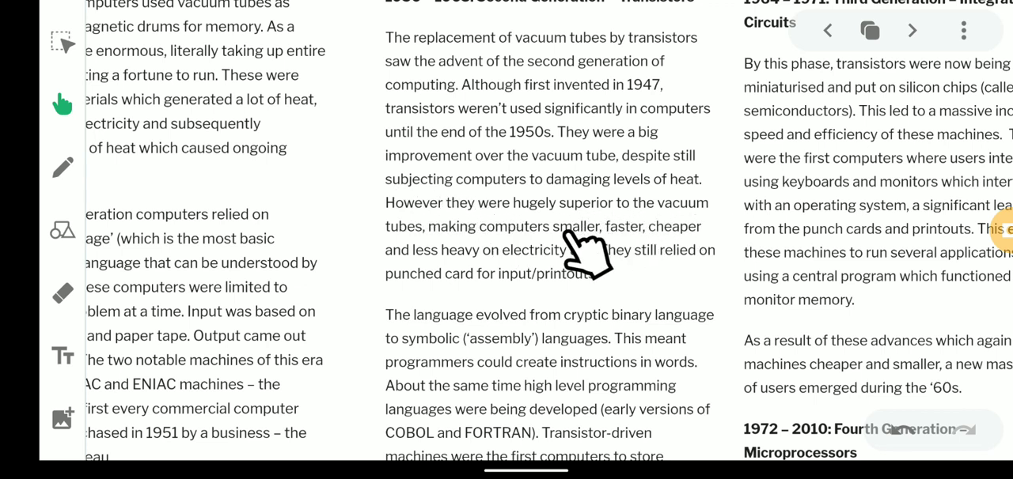
pyautogui.moveTo(617, 245)
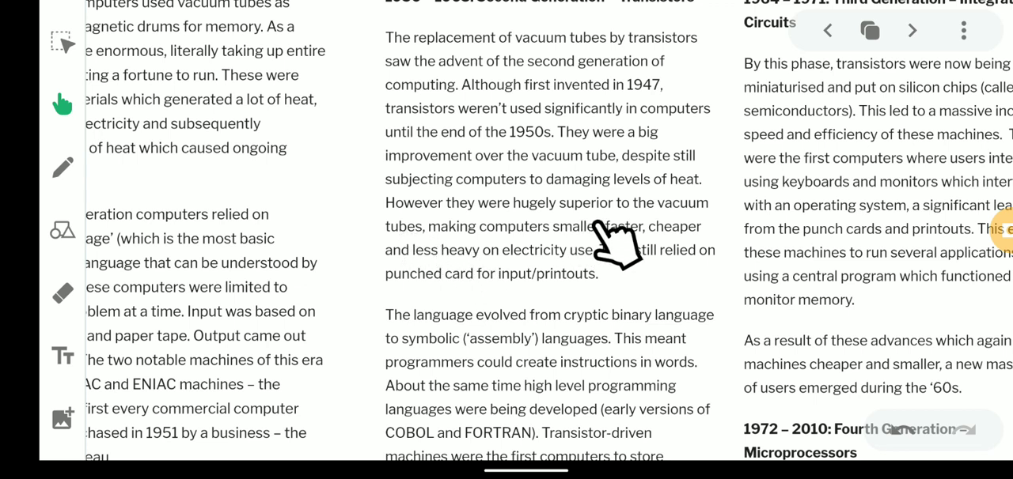
pyautogui.moveTo(478, 299)
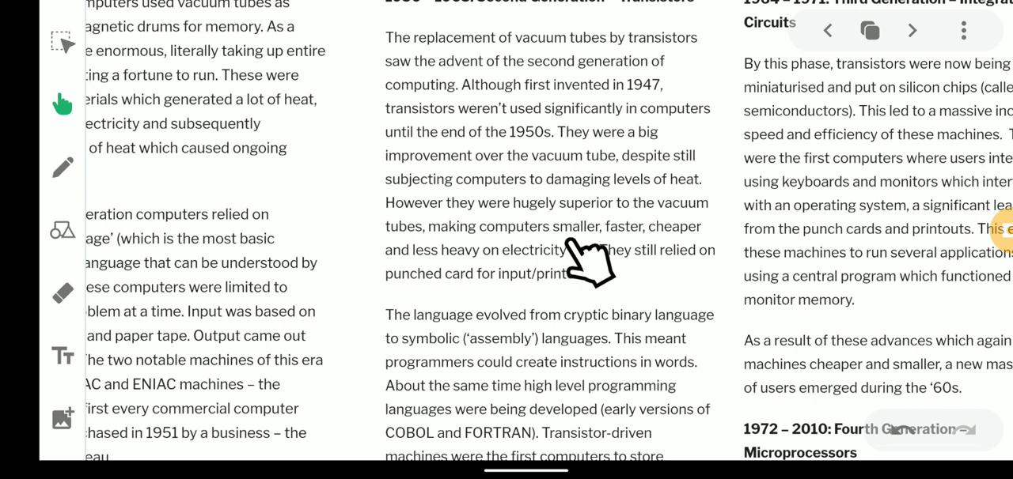
pyautogui.moveTo(480, 283)
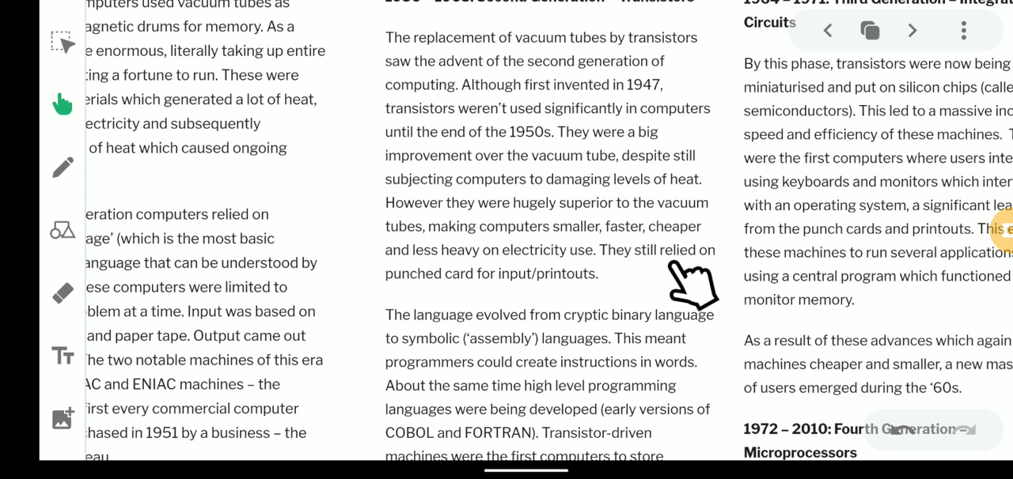
pyautogui.moveTo(590, 307)
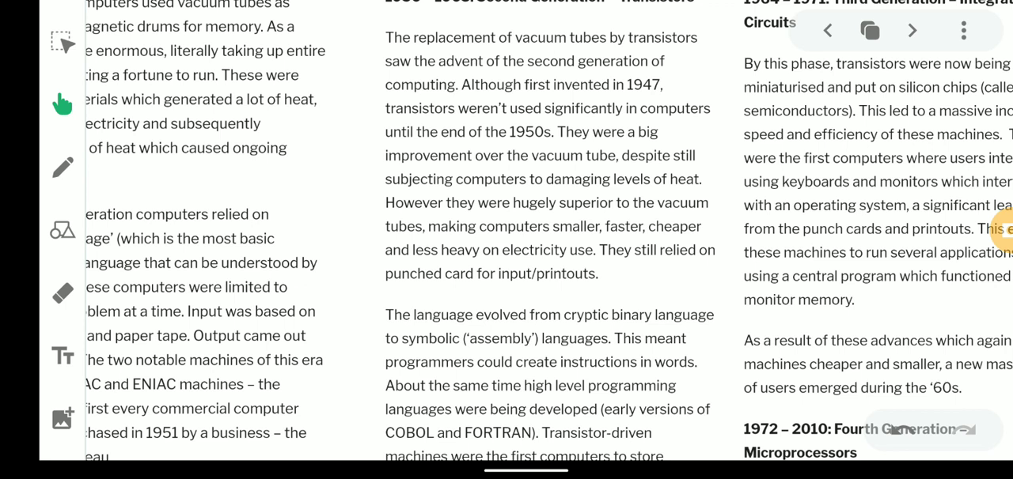
pyautogui.moveTo(601, 356)
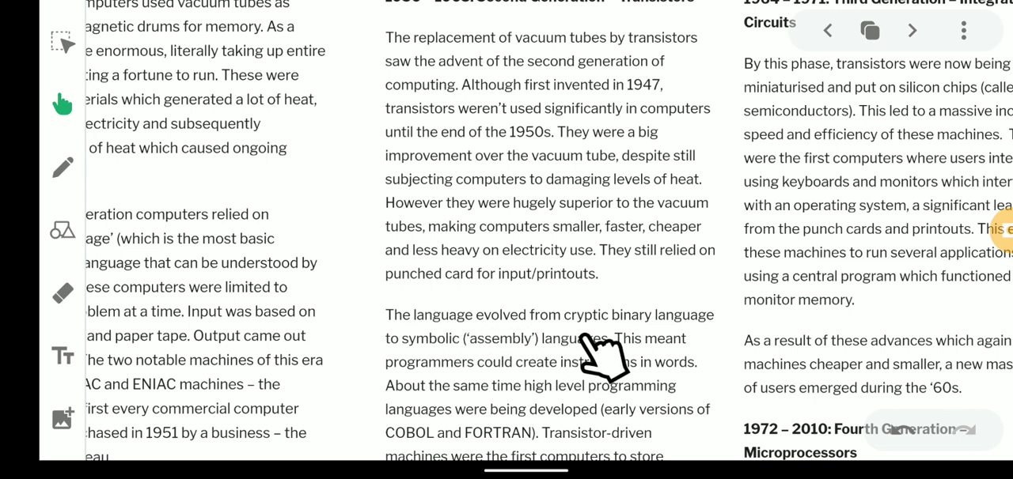
pyautogui.moveTo(432, 380)
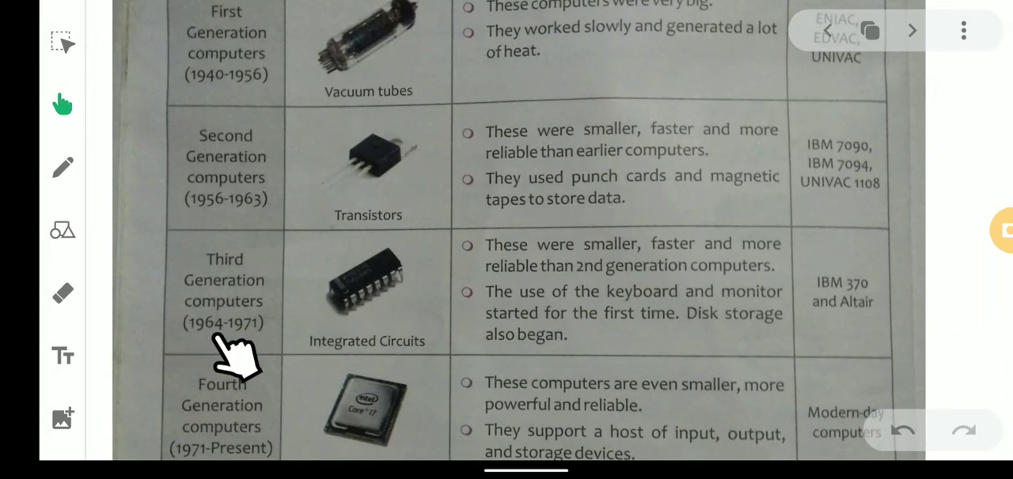
pyautogui.moveTo(333, 372)
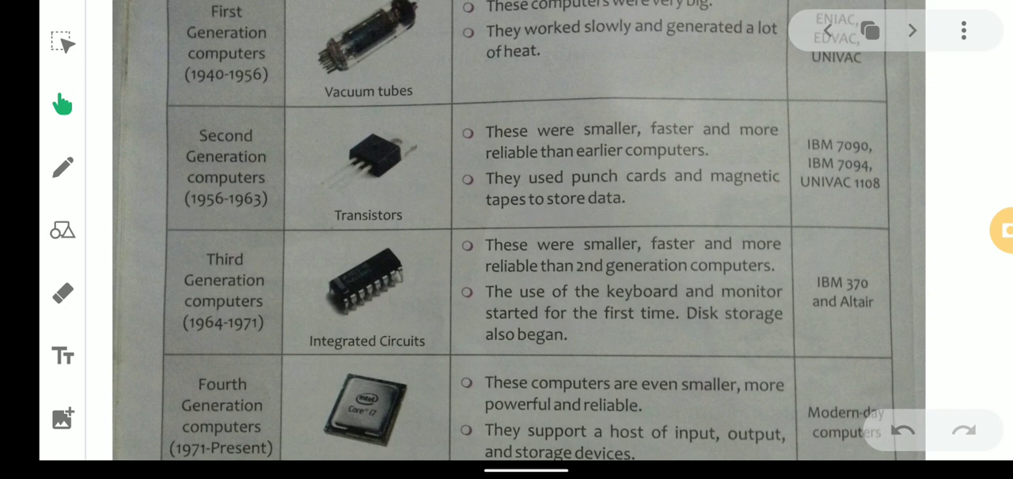
# - Go forward to the article page with second and third generation sections
pyautogui.click(912, 30)
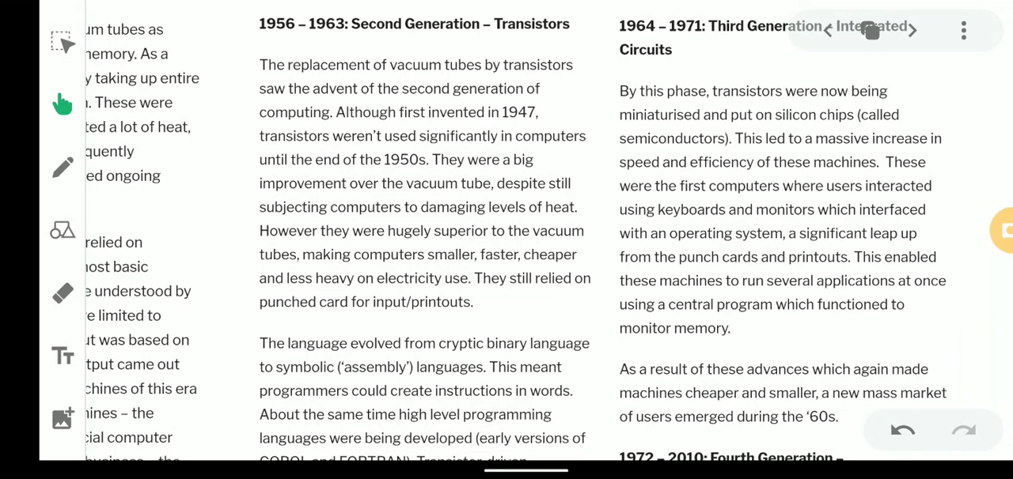
pyautogui.moveTo(680, 149)
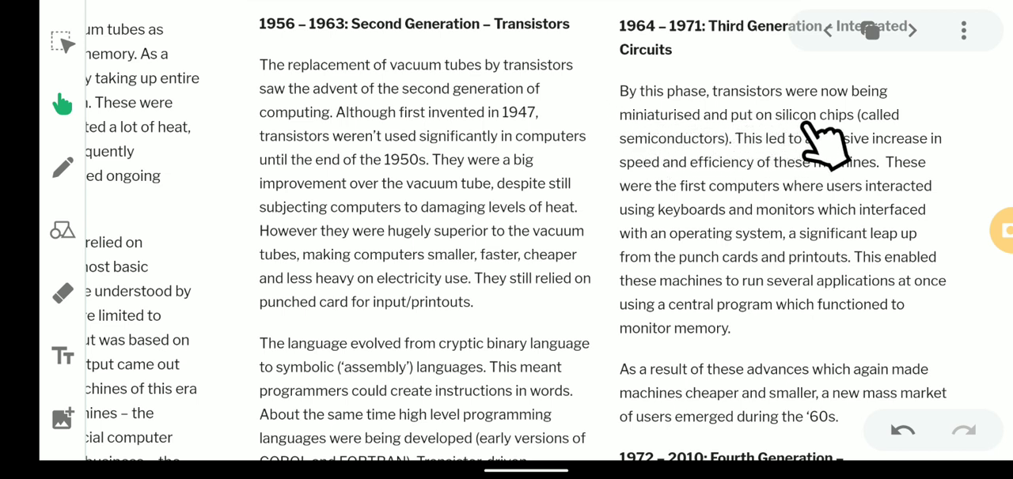
pyautogui.moveTo(716, 174)
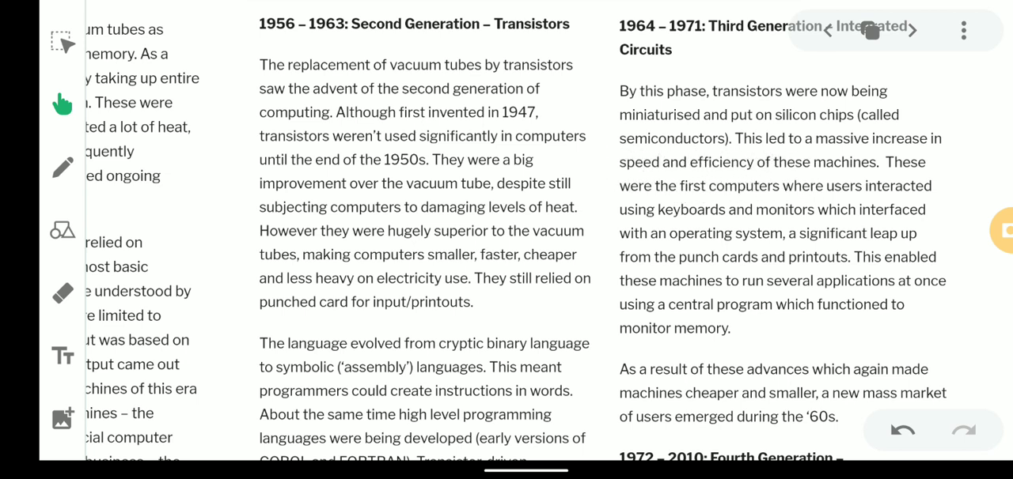
pyautogui.moveTo(956, 175)
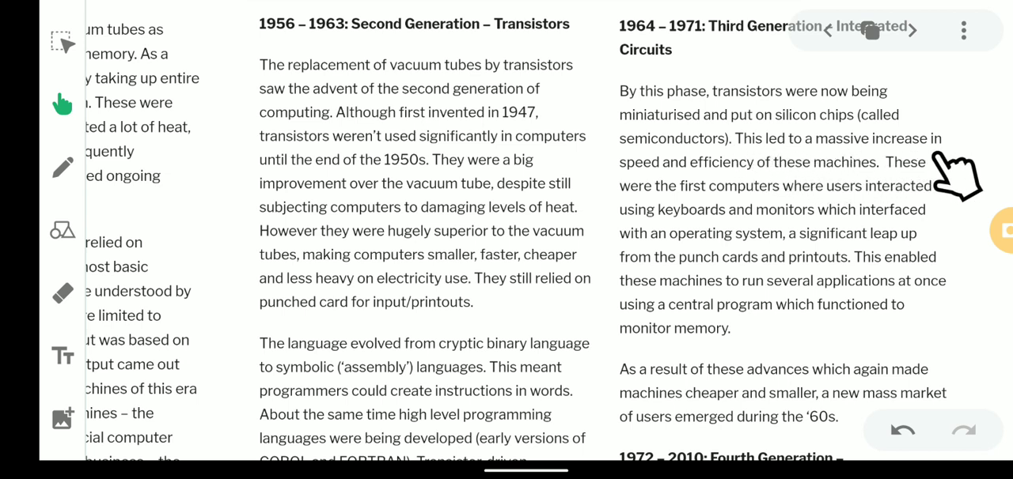
pyautogui.moveTo(804, 196)
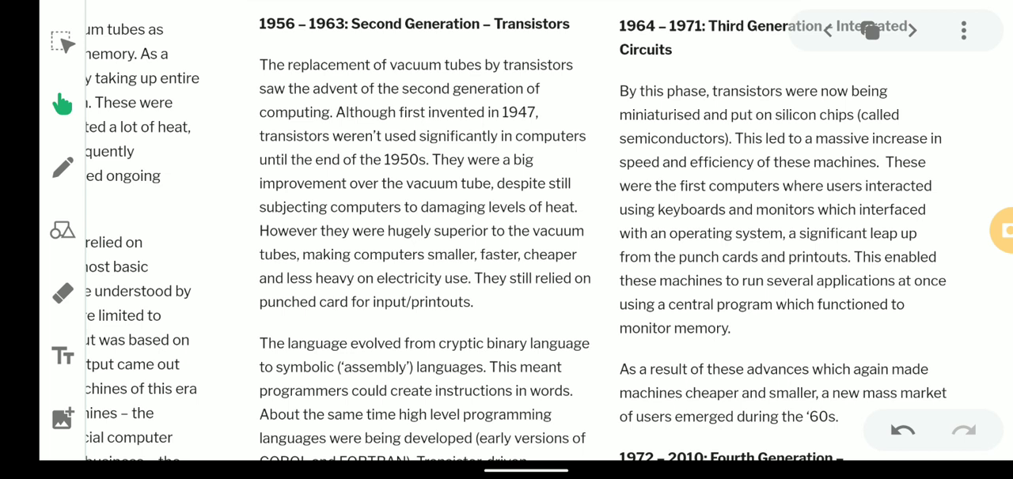
pyautogui.moveTo(901, 229)
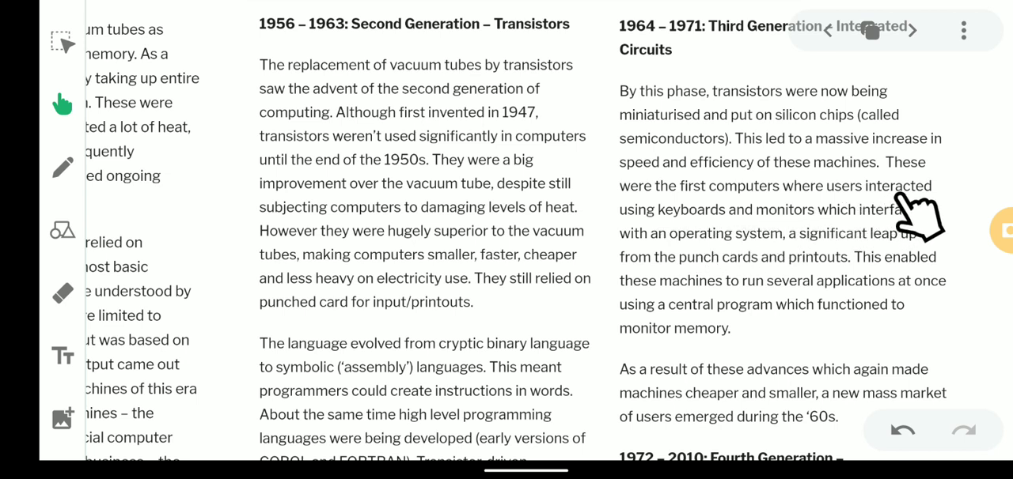
pyautogui.moveTo(779, 244)
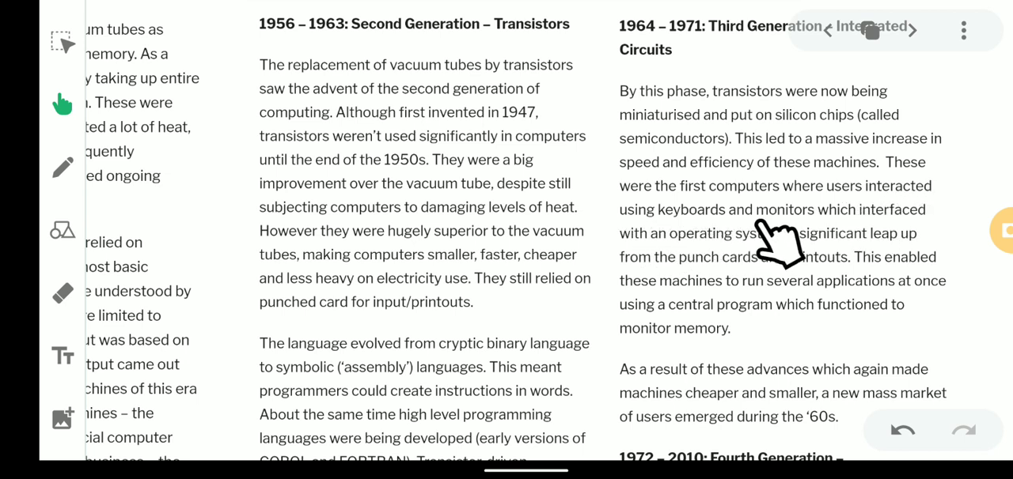
pyautogui.moveTo(936, 243)
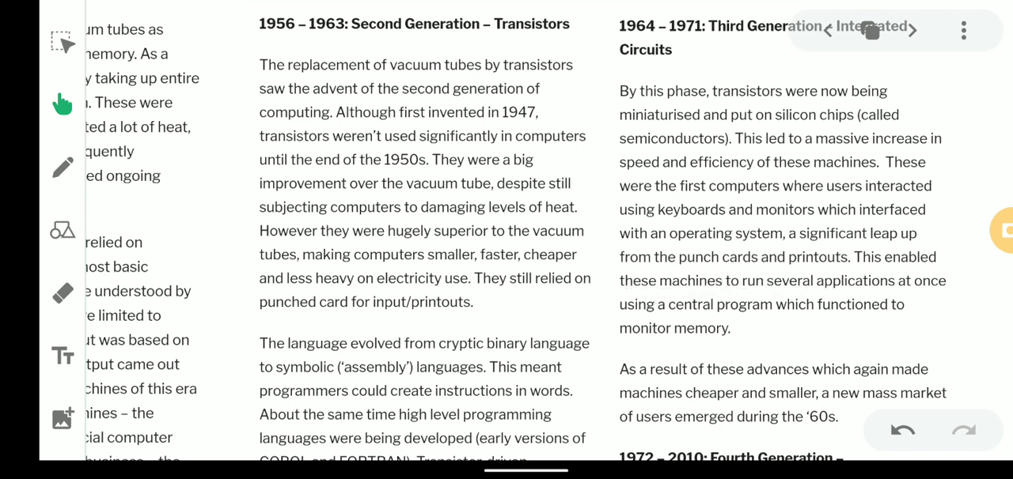
pyautogui.moveTo(902, 261)
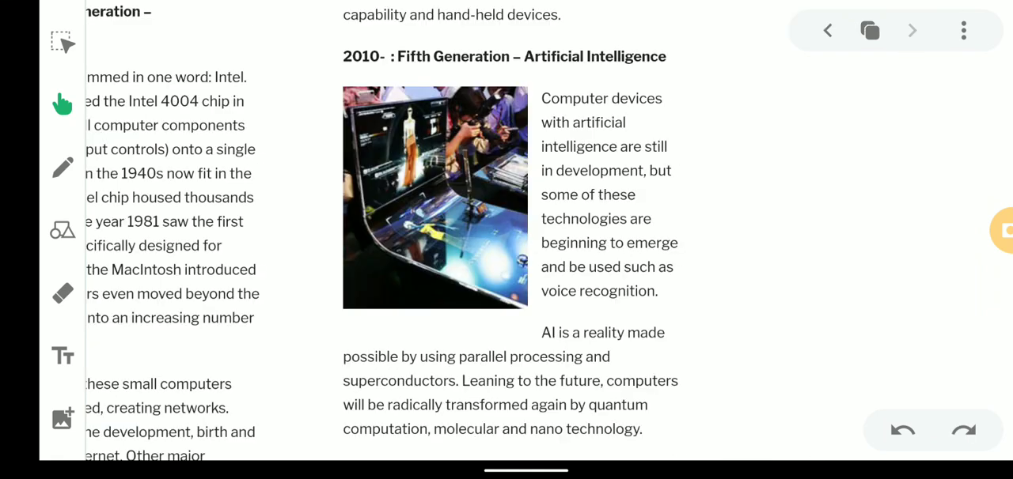
# - Go back to the textbook generations table page, then forward again
pyautogui.click(827, 30)
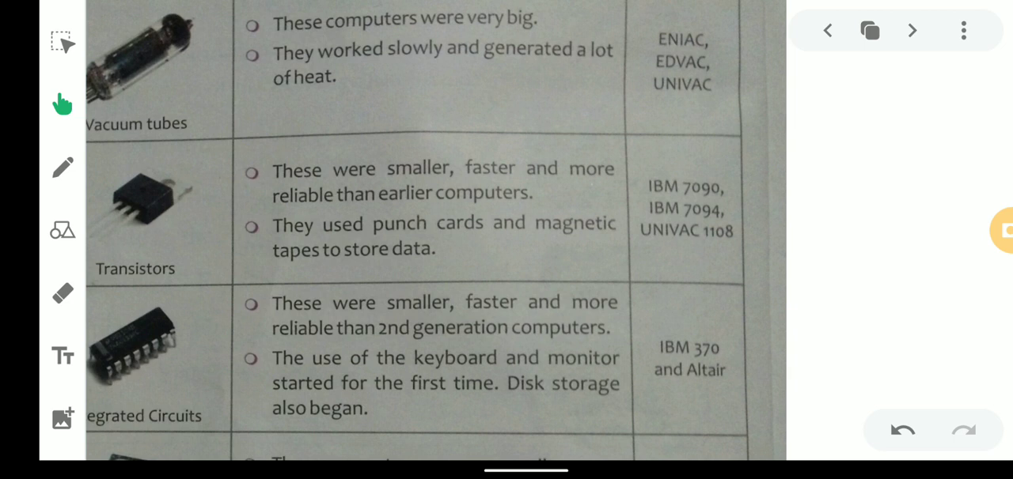
pyautogui.moveTo(771, 384)
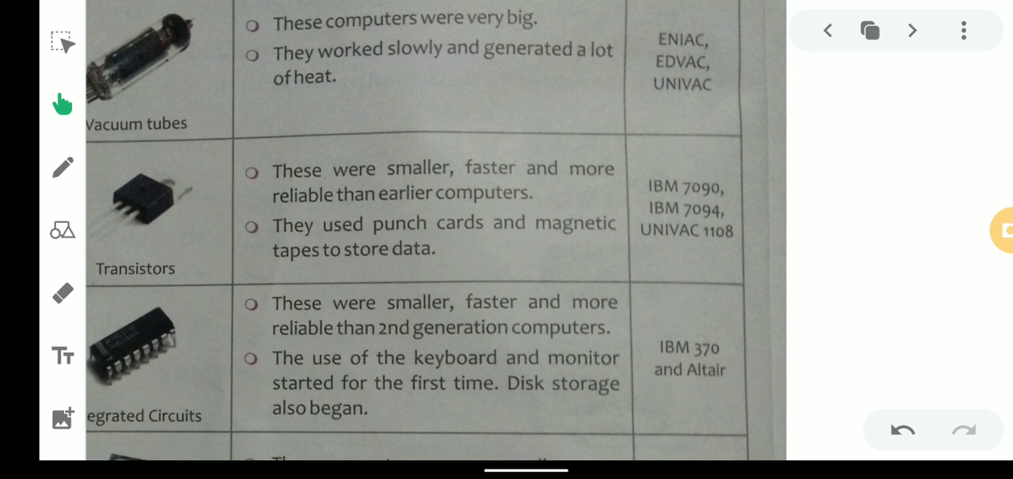
pyautogui.click(911, 30)
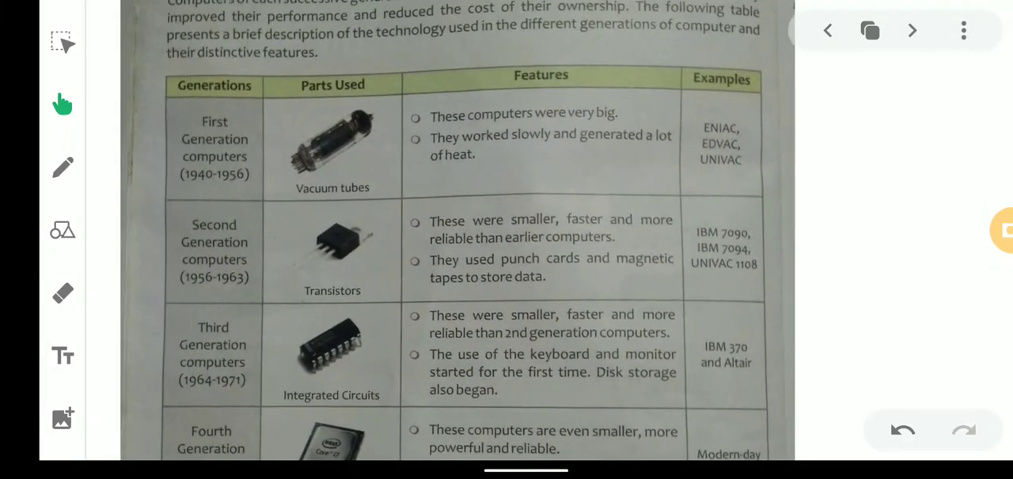
# - Scroll past the Fourth Generation row to the Fifth Generation AI section
pyautogui.scroll(-3)
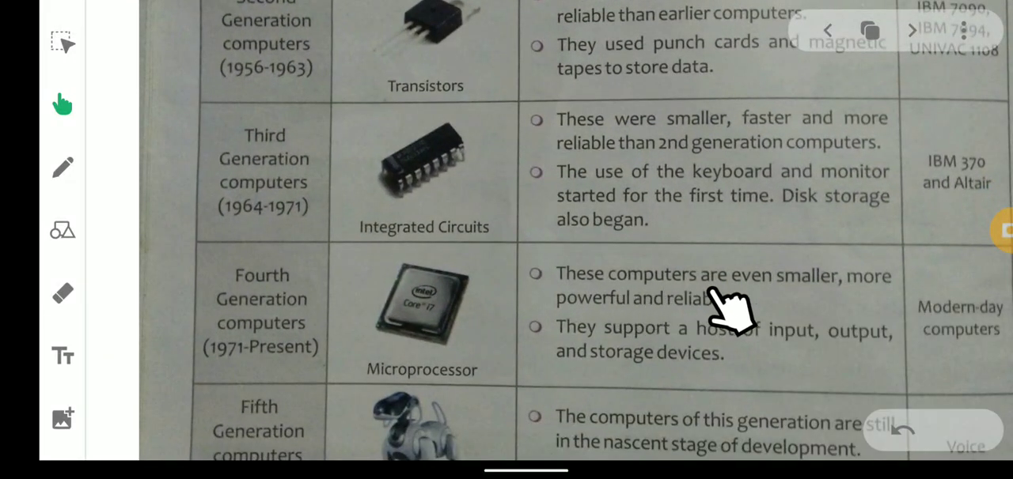
pyautogui.moveTo(732, 324)
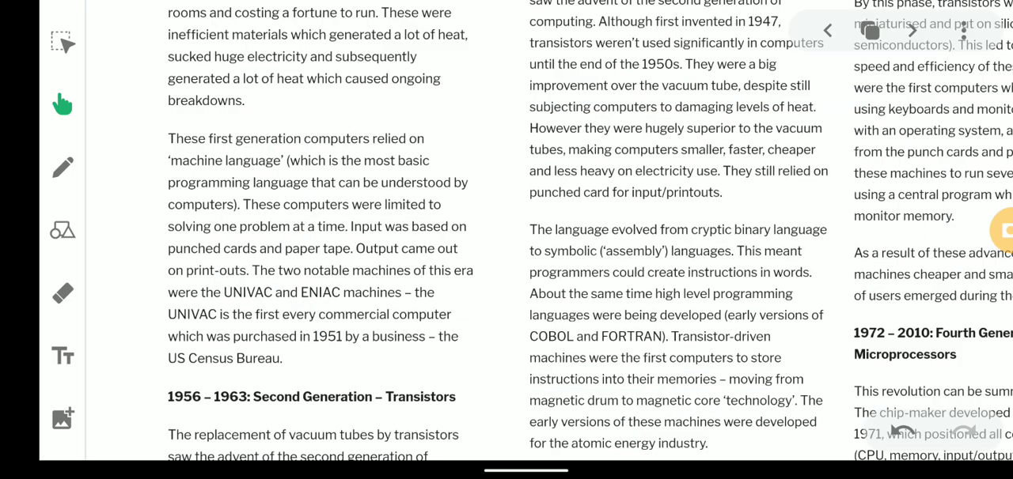
pyautogui.scroll(-3)
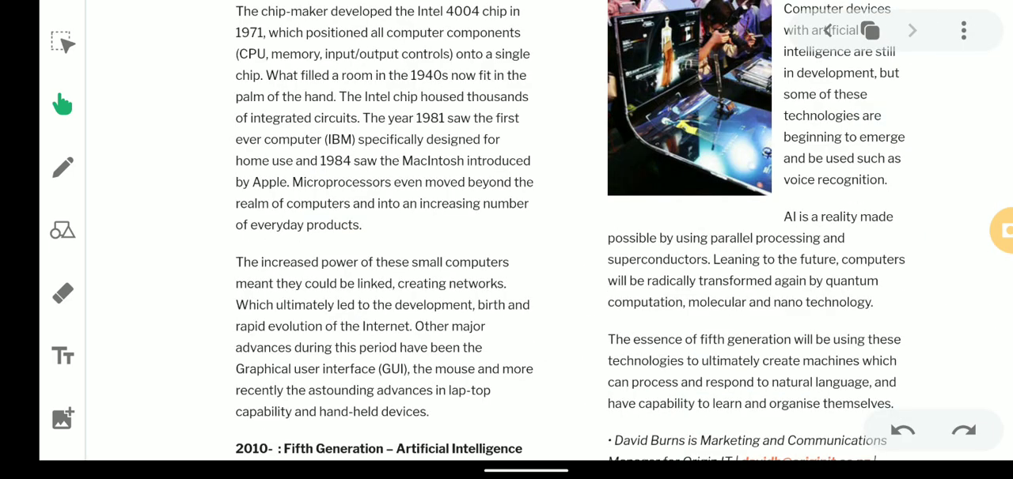